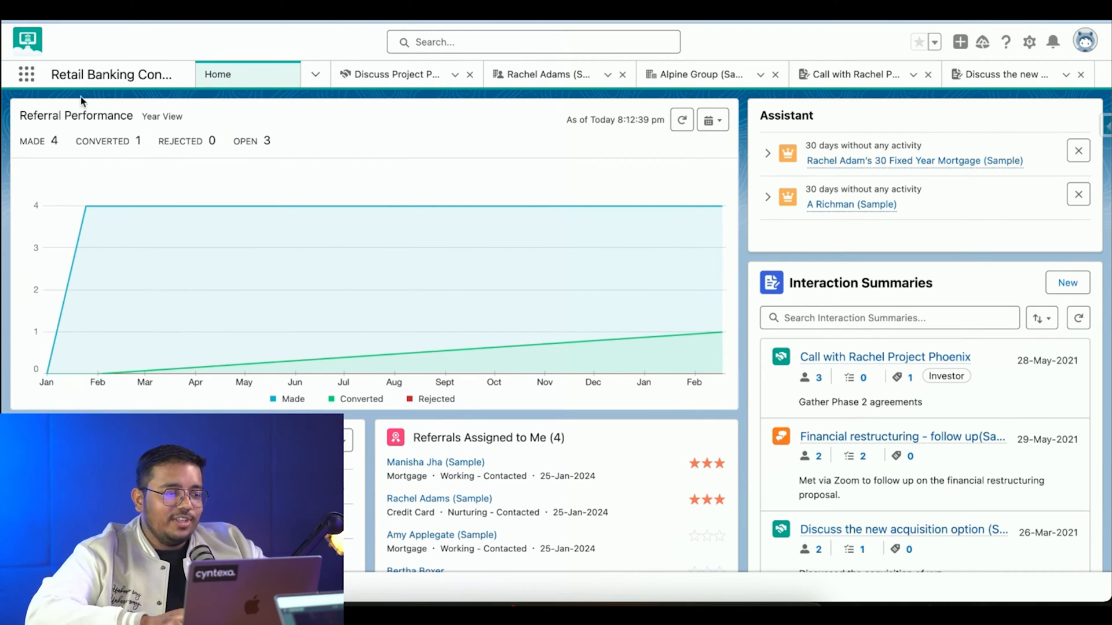
mouse_move(594, 199)
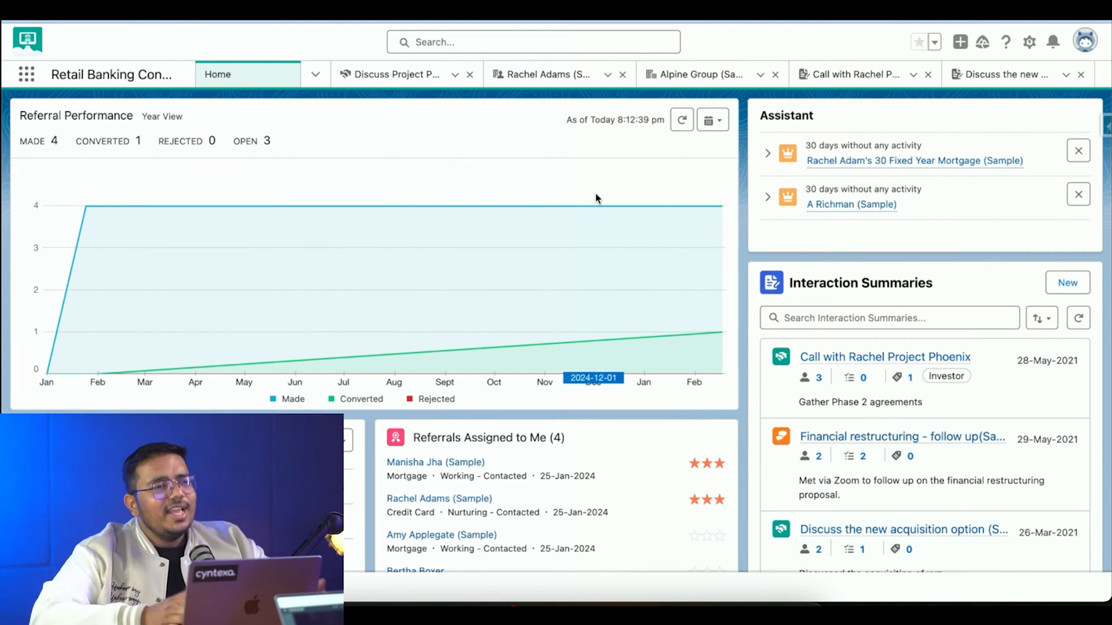
mouse_move(534, 256)
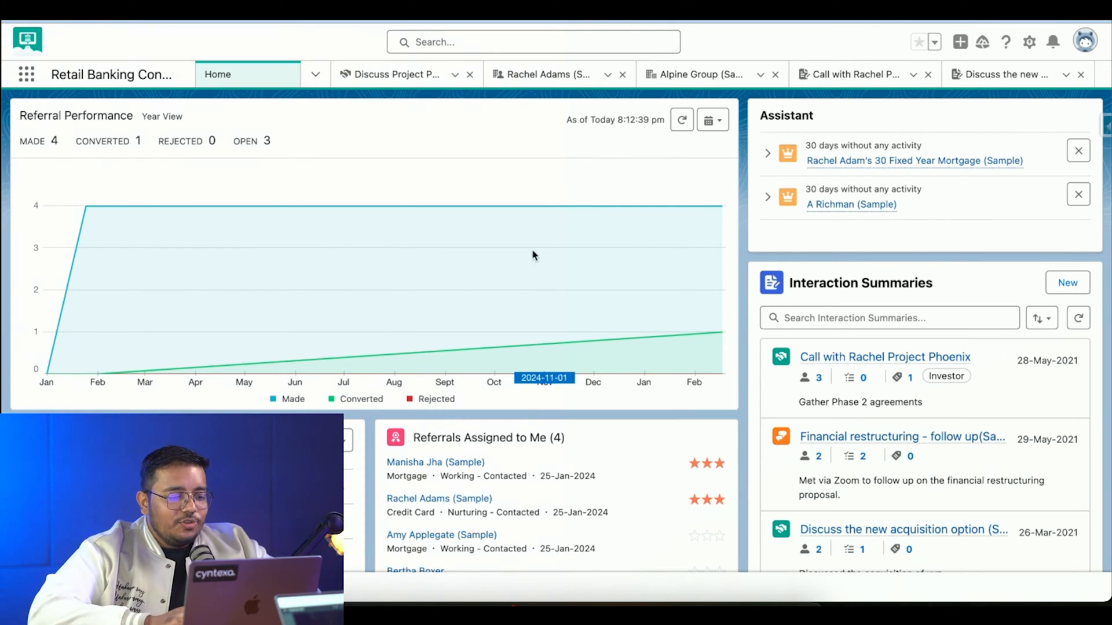
mouse_move(114, 206)
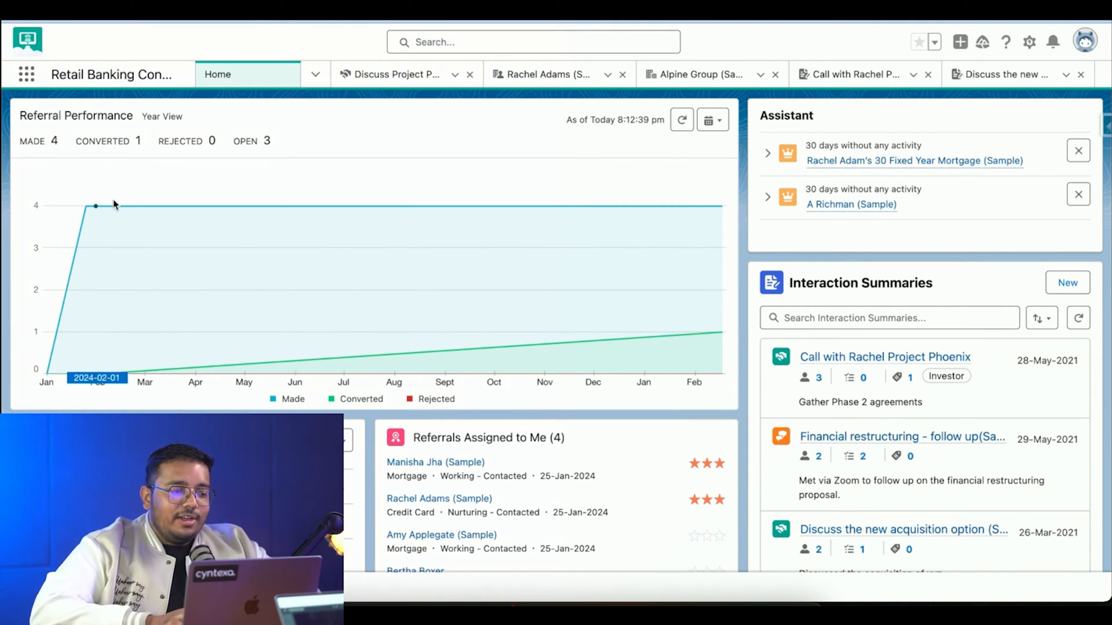
mouse_move(474, 245)
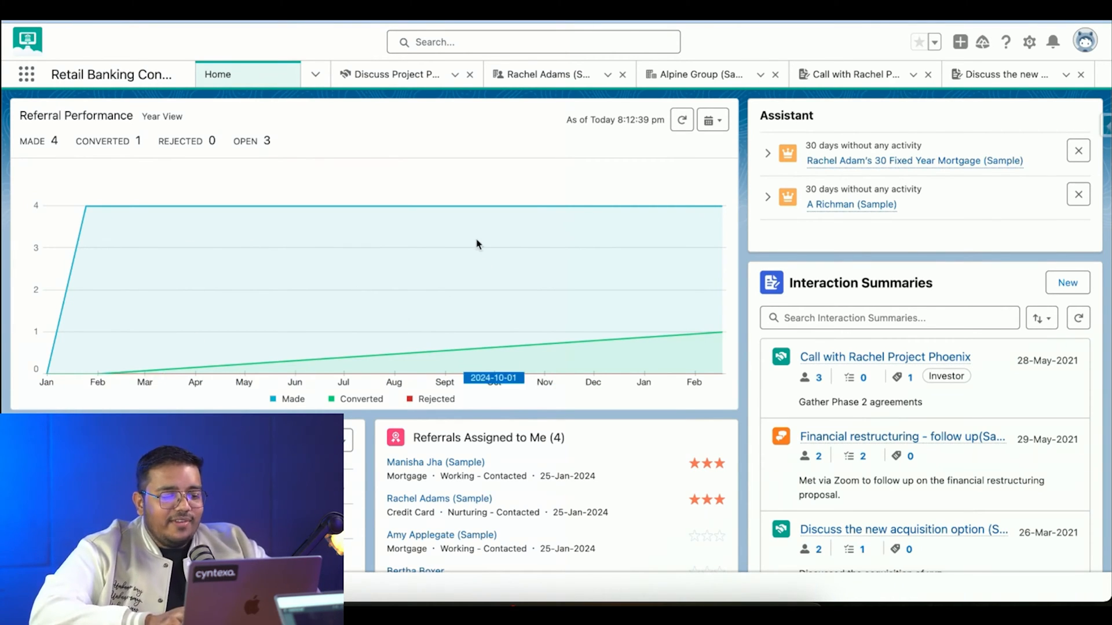
mouse_move(710, 343)
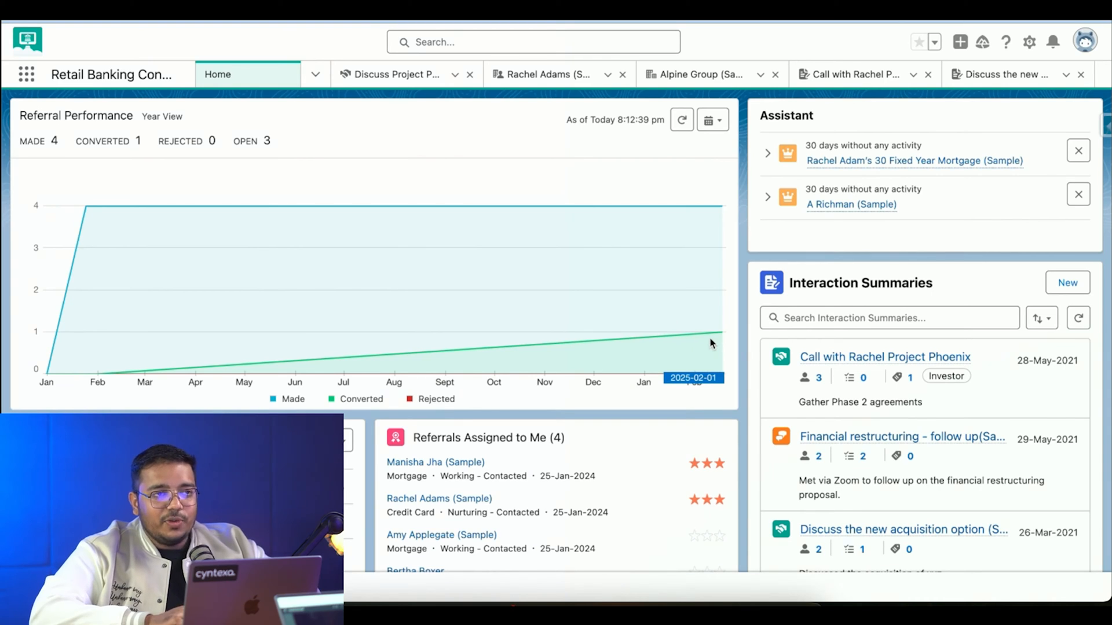
mouse_move(824, 165)
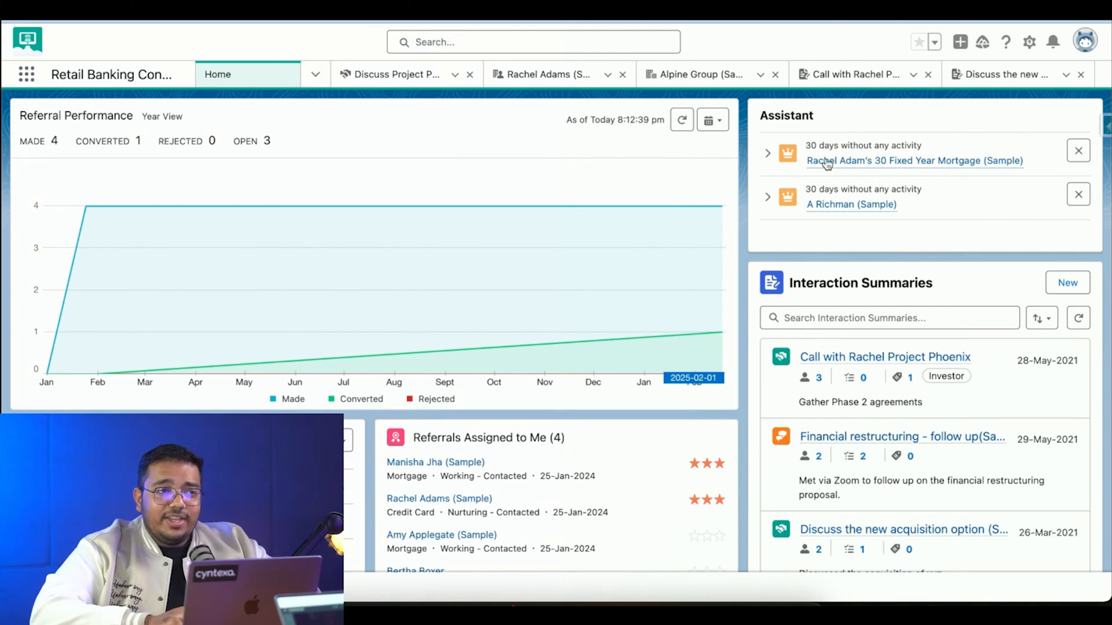
mouse_move(787, 113)
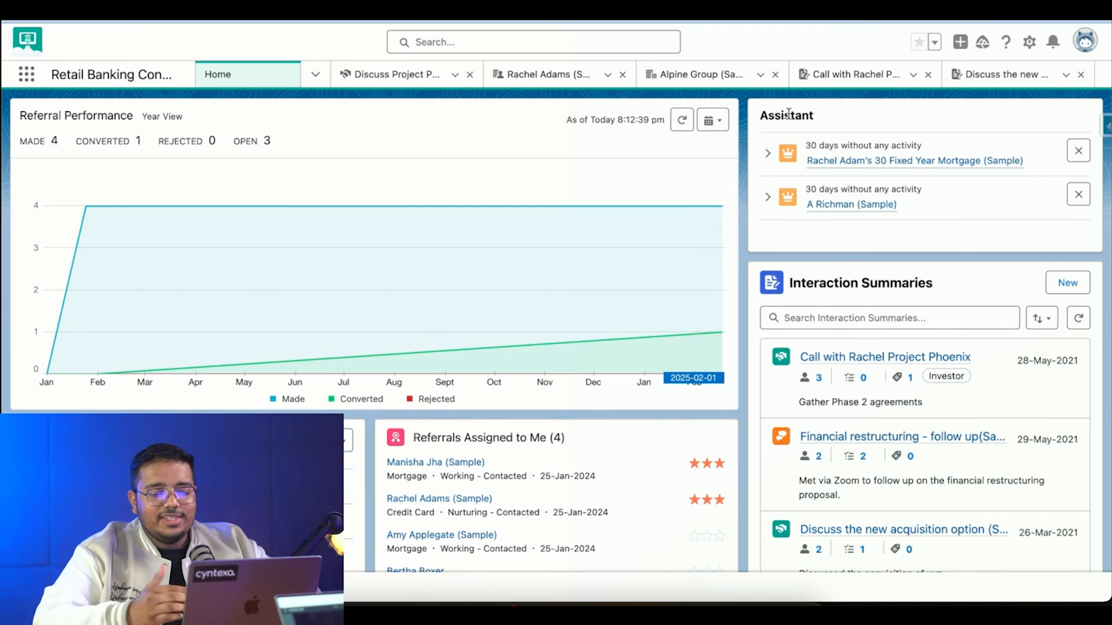
mouse_move(812, 160)
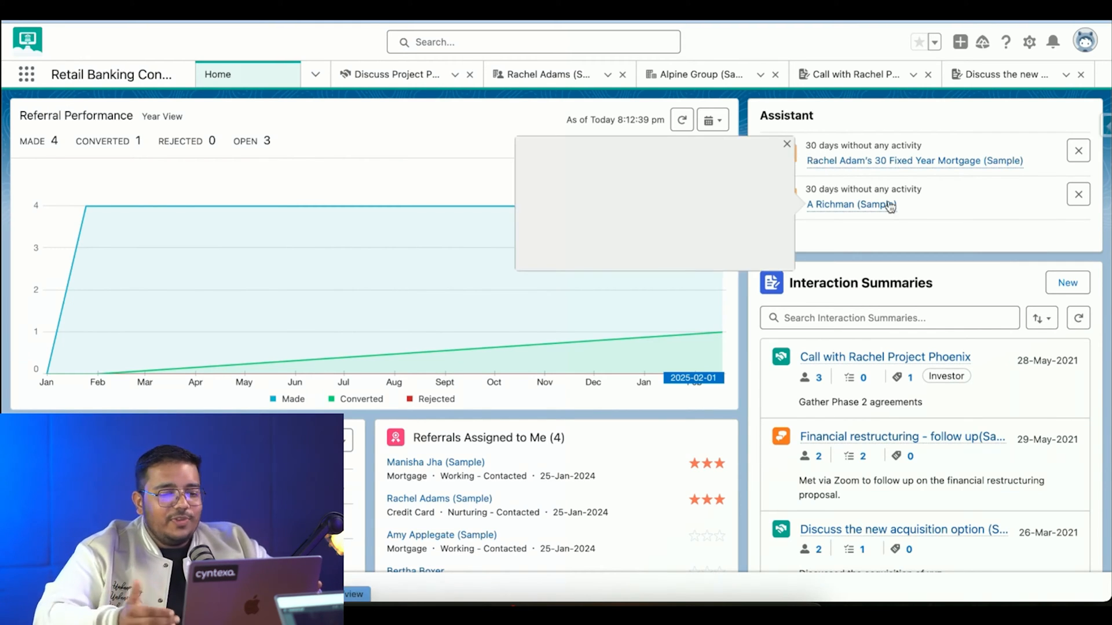
left_click(786, 145)
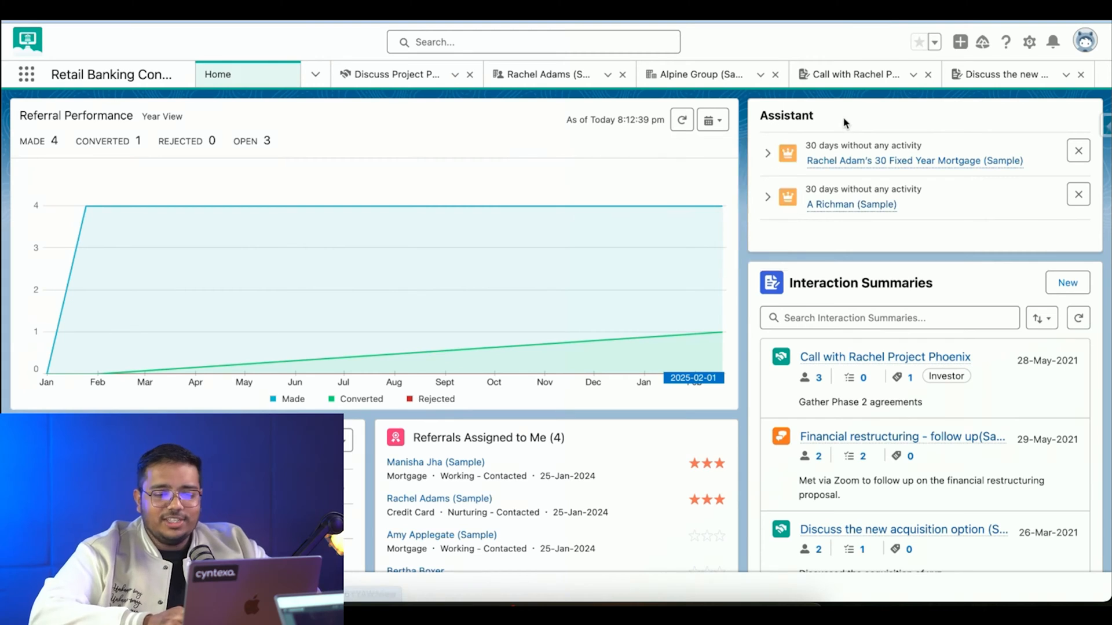
mouse_move(847, 160)
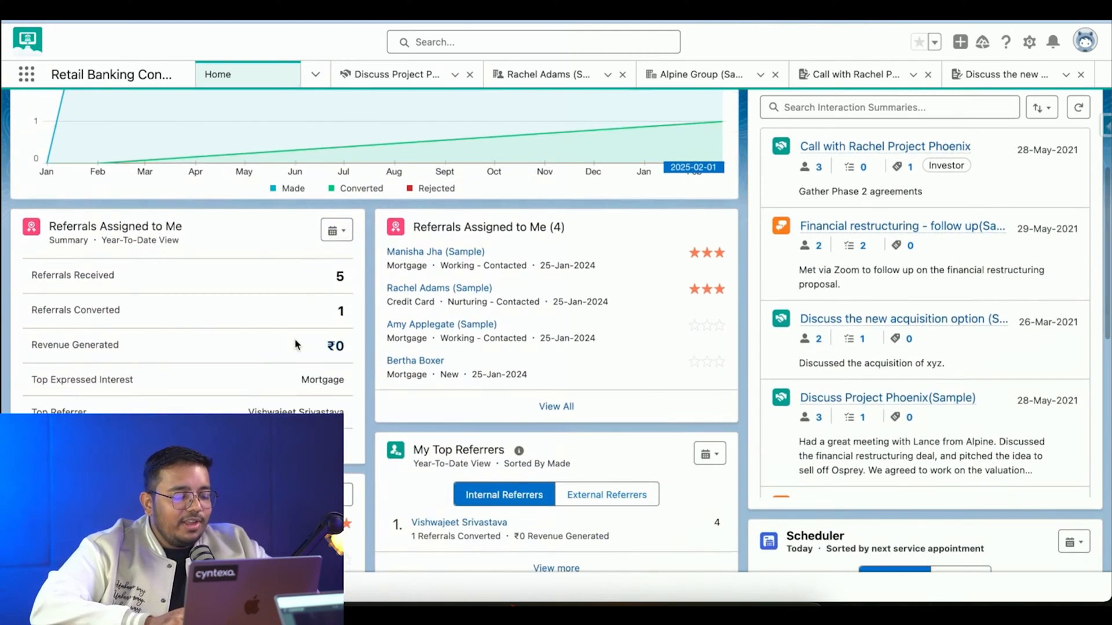
mouse_move(475, 263)
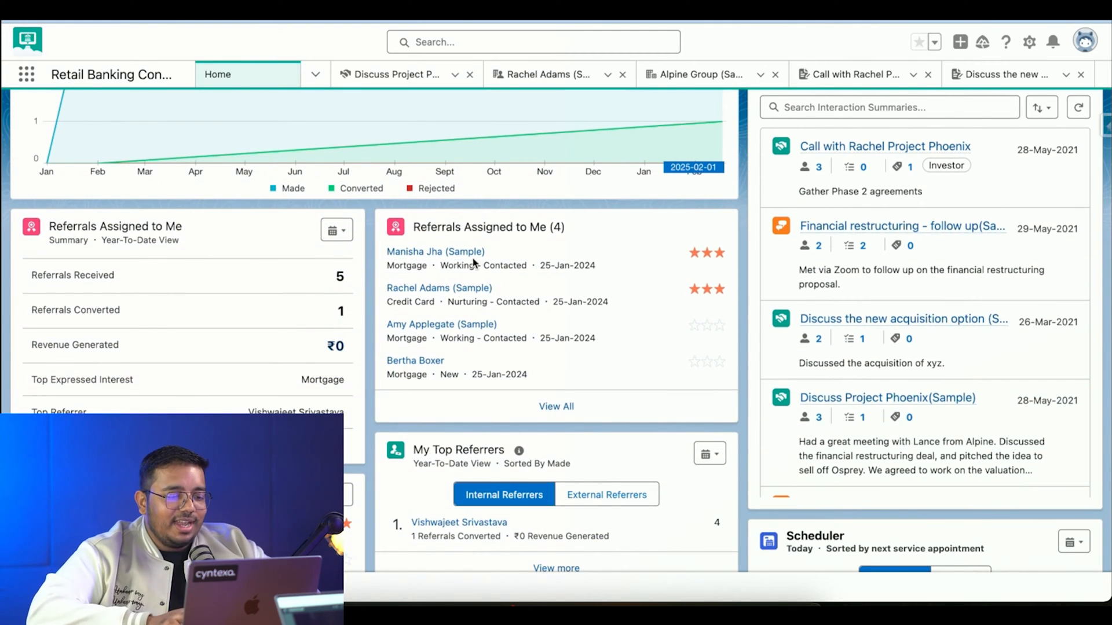
mouse_move(161, 298)
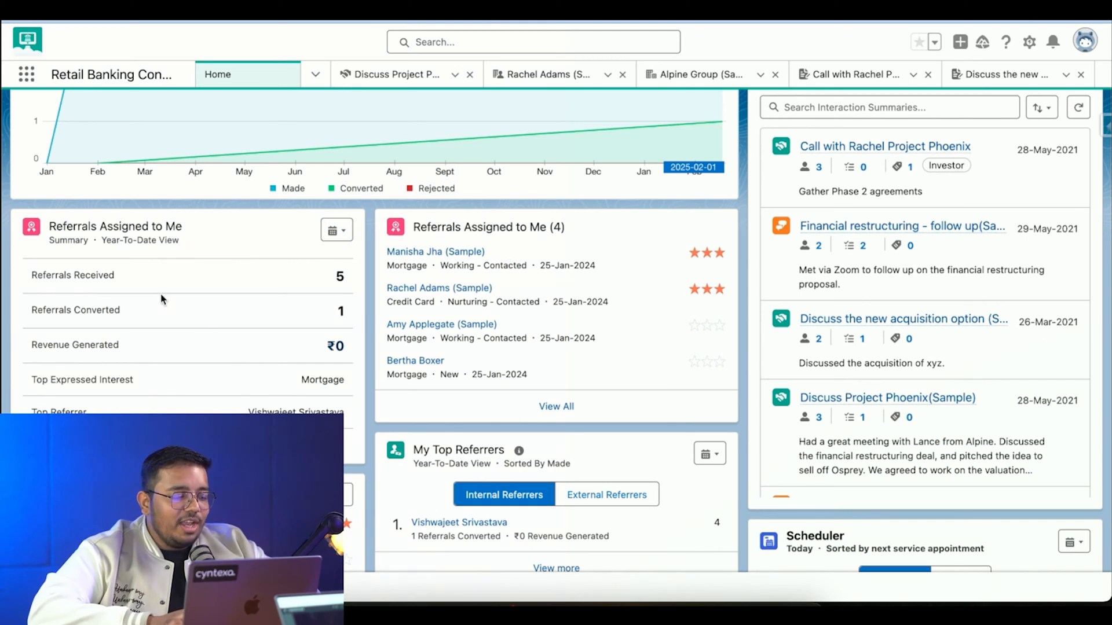
mouse_move(328, 320)
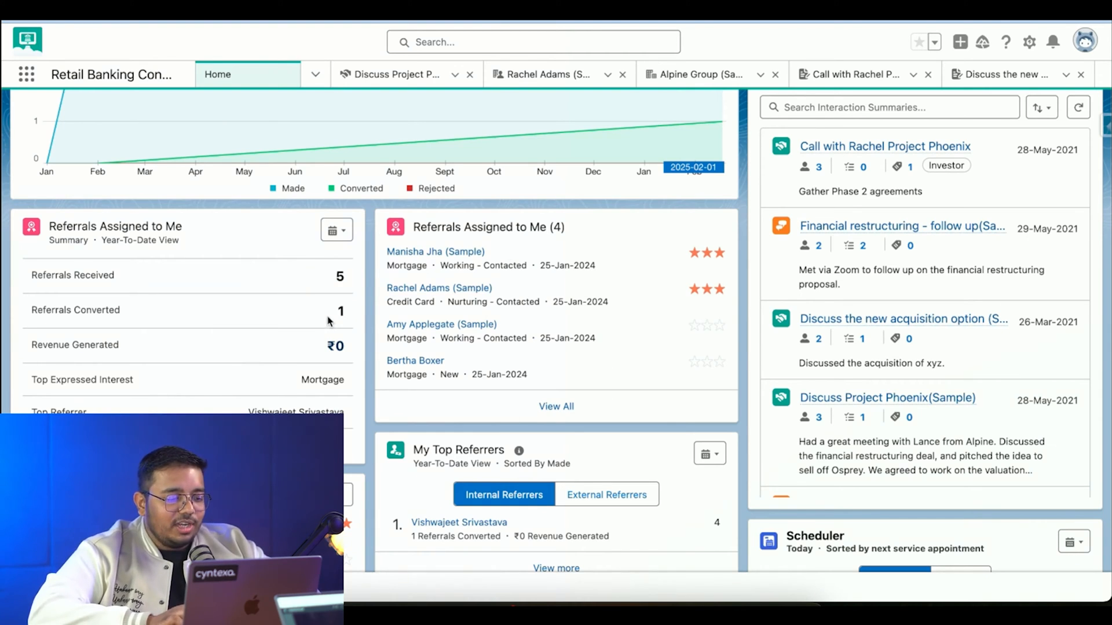
scroll("down", 3)
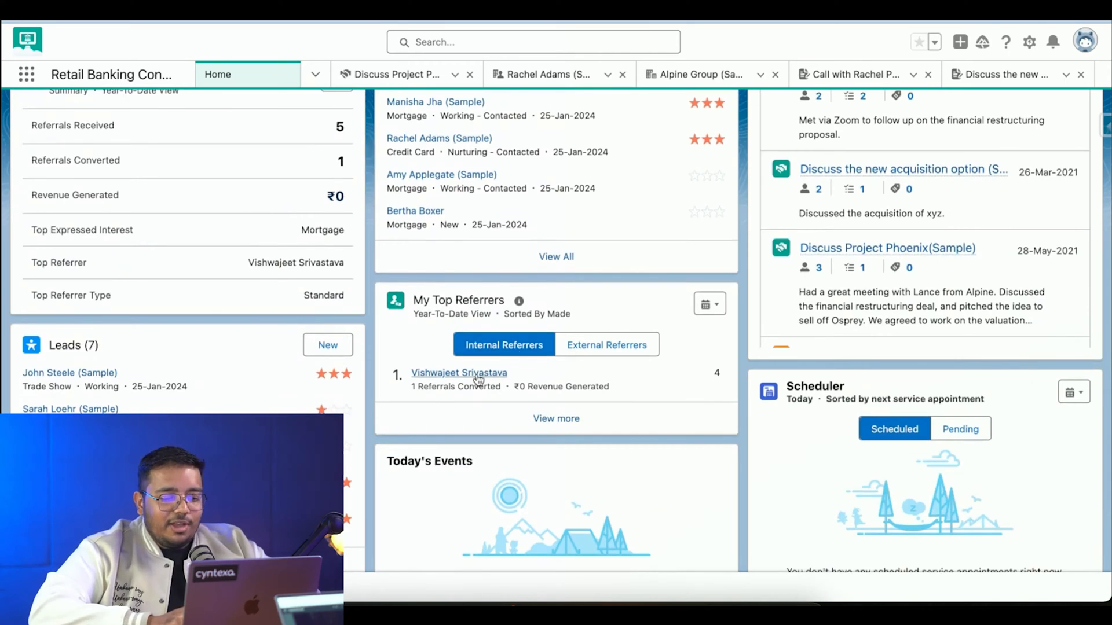
mouse_move(722, 377)
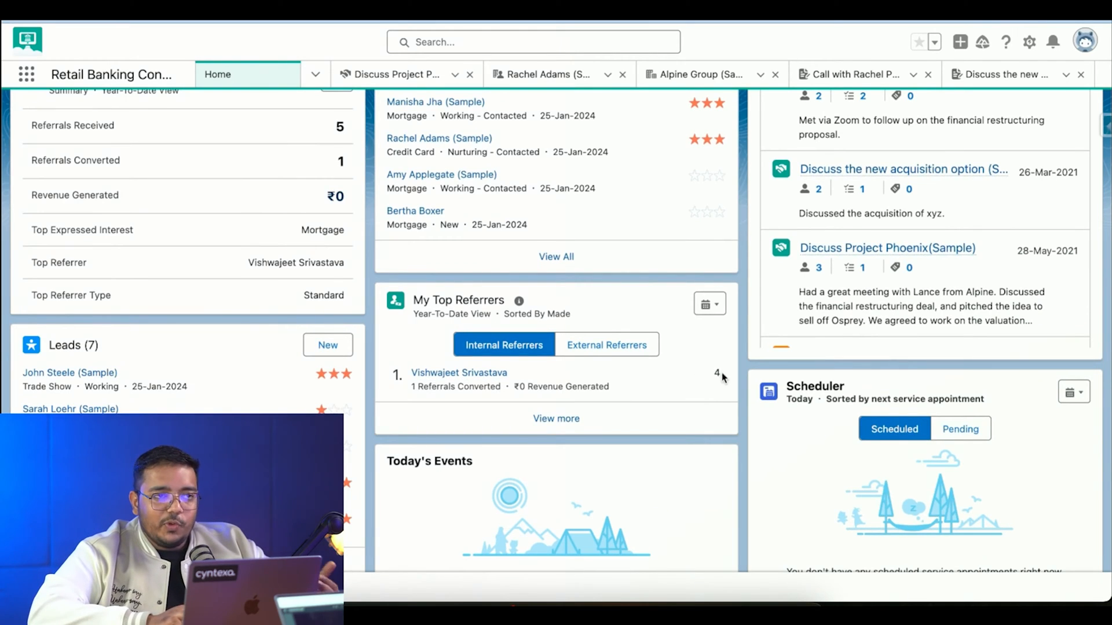
left_click(607, 344)
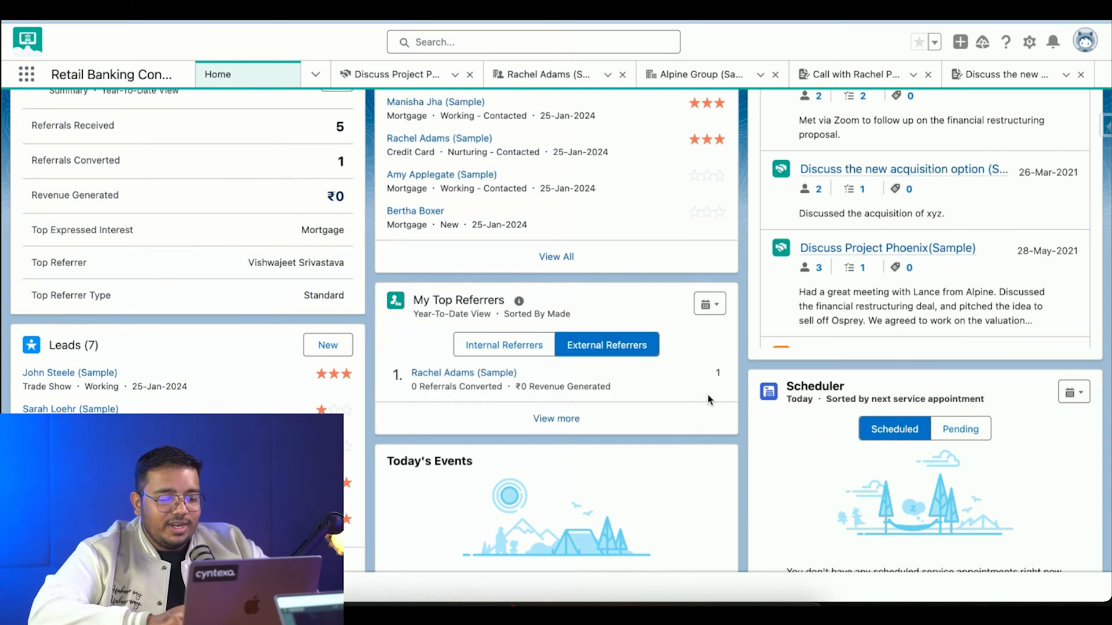
mouse_move(546, 383)
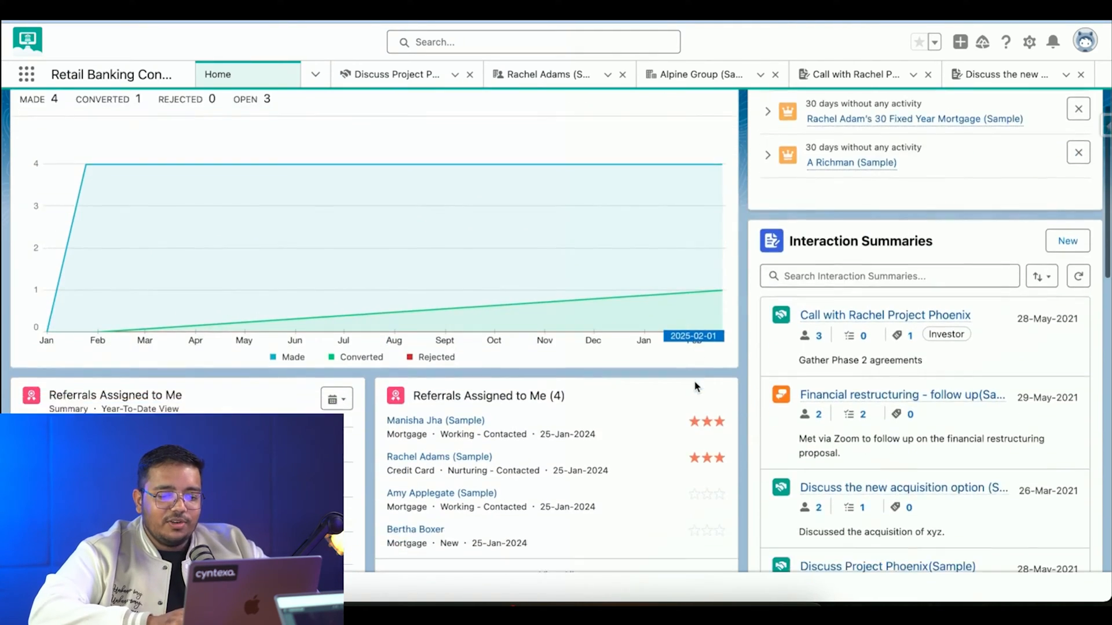
scroll("down", 3)
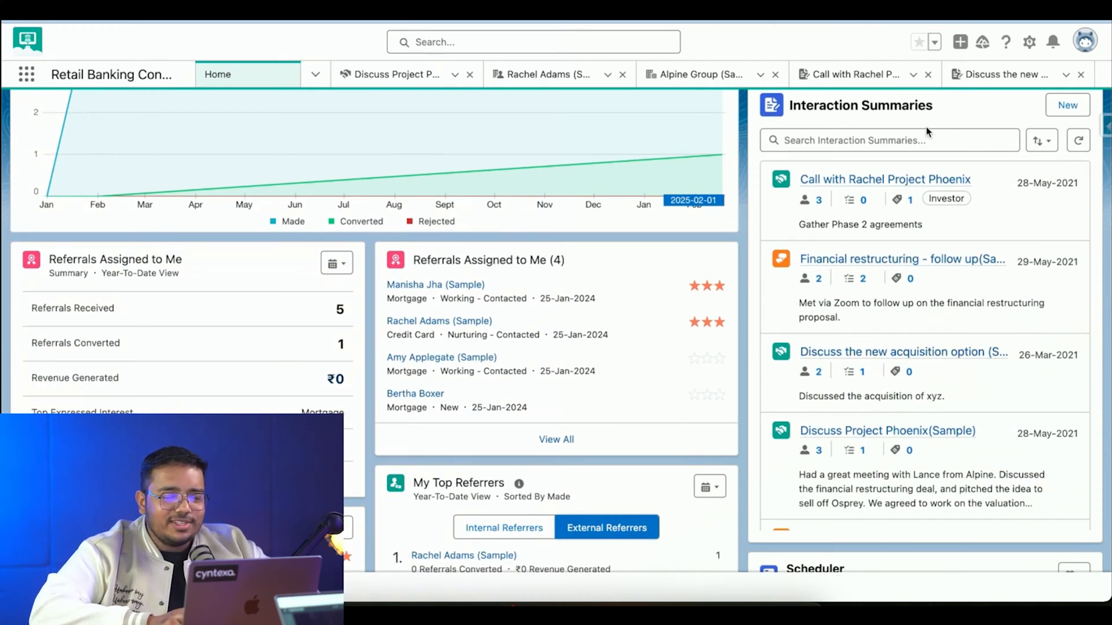
mouse_move(829, 108)
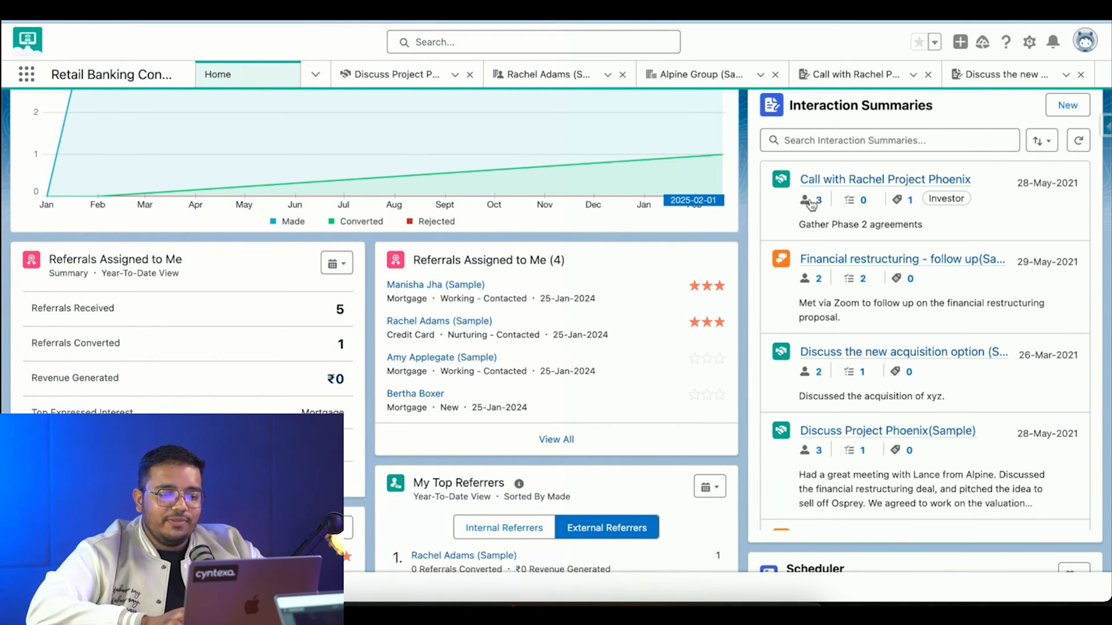
left_click(807, 201)
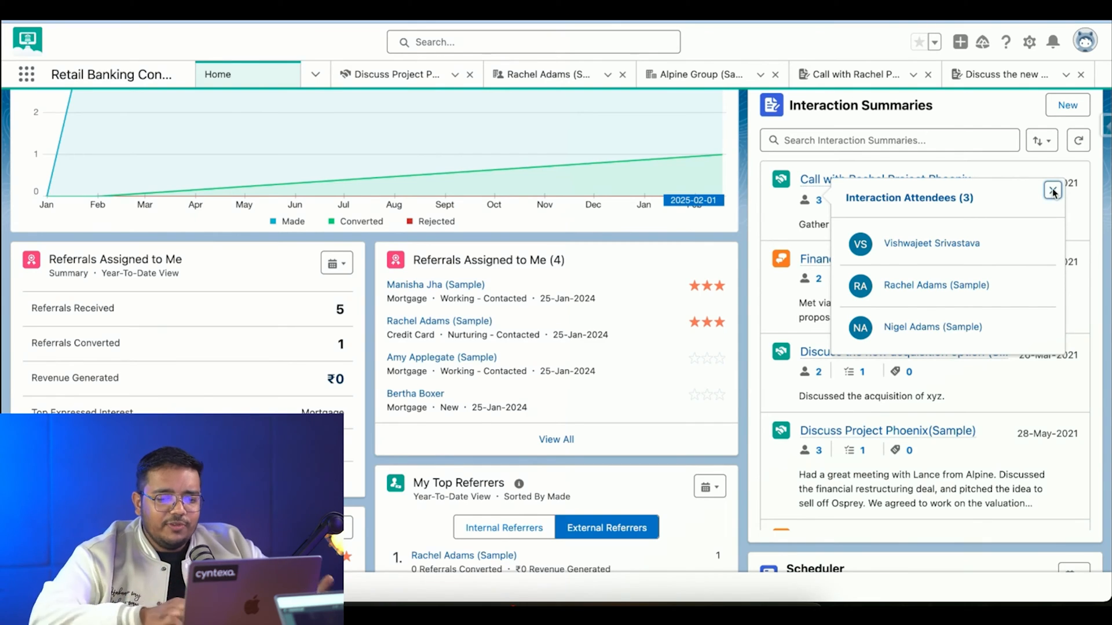
left_click(1052, 191)
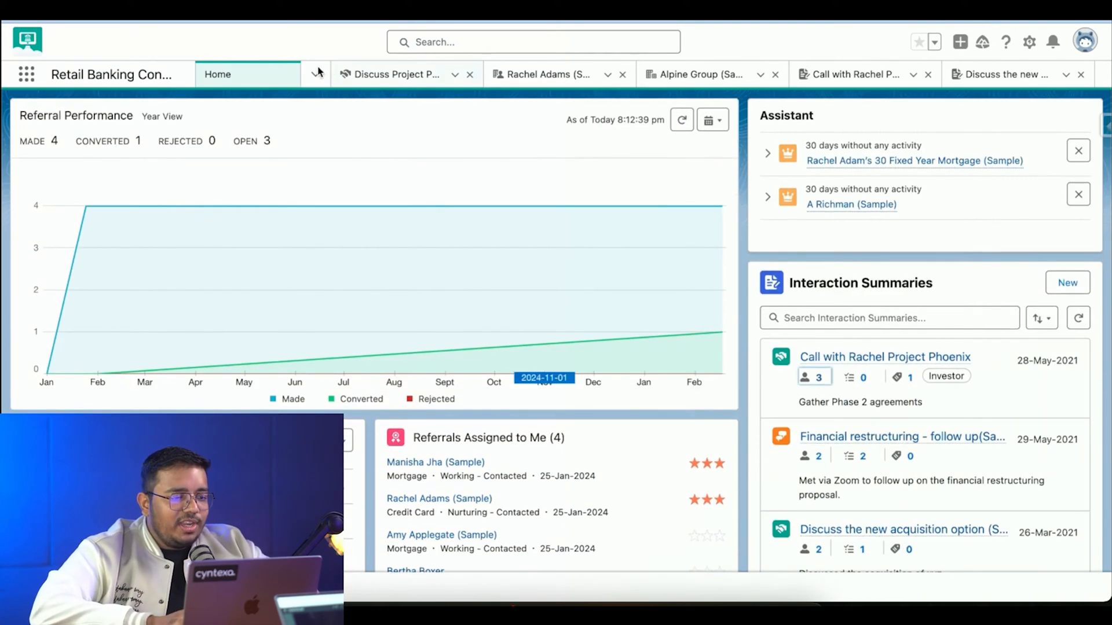
left_click(315, 73)
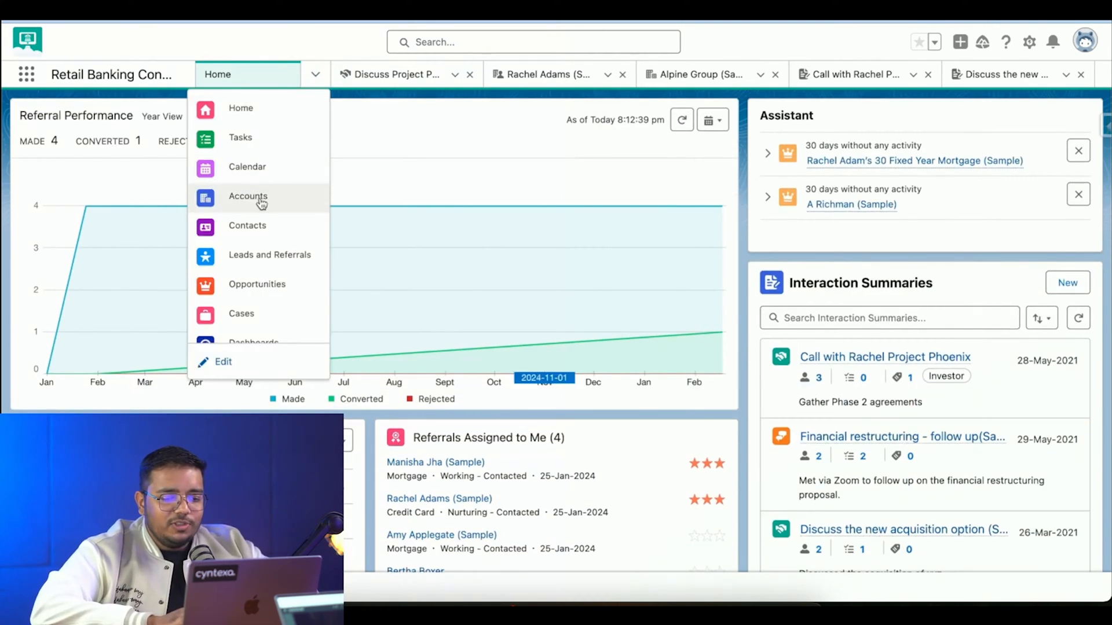
left_click(247, 197)
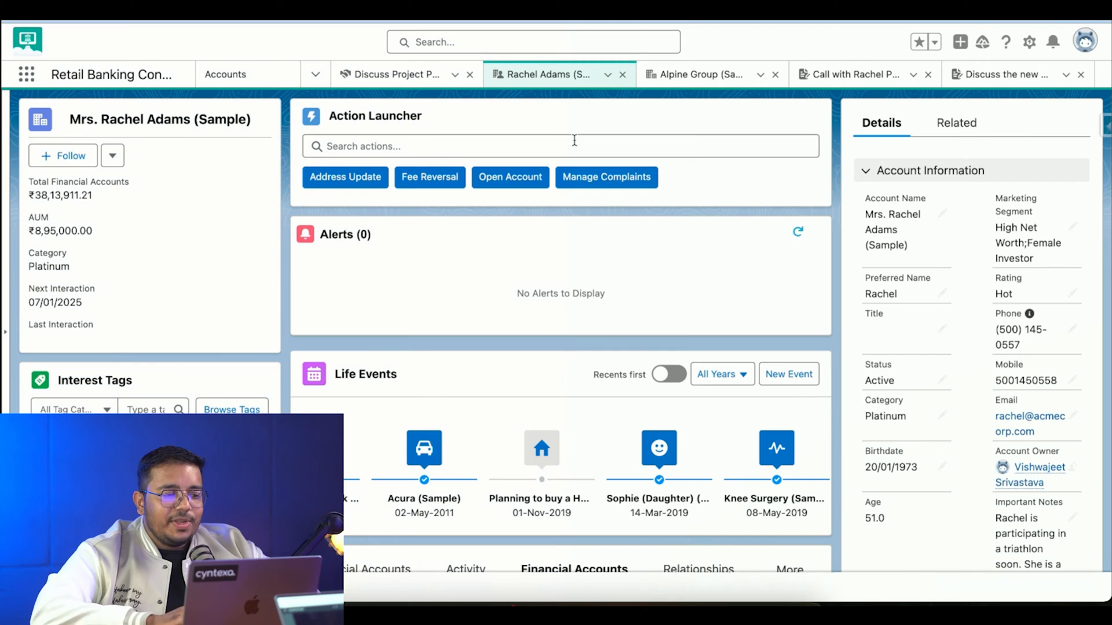
mouse_move(401, 446)
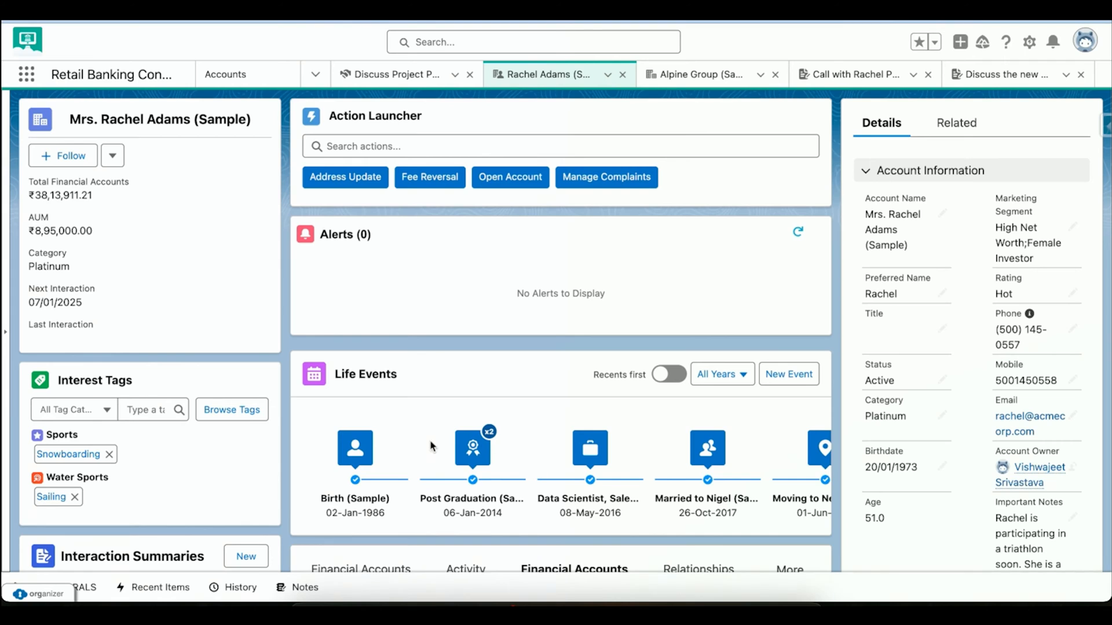
scroll("down", 3)
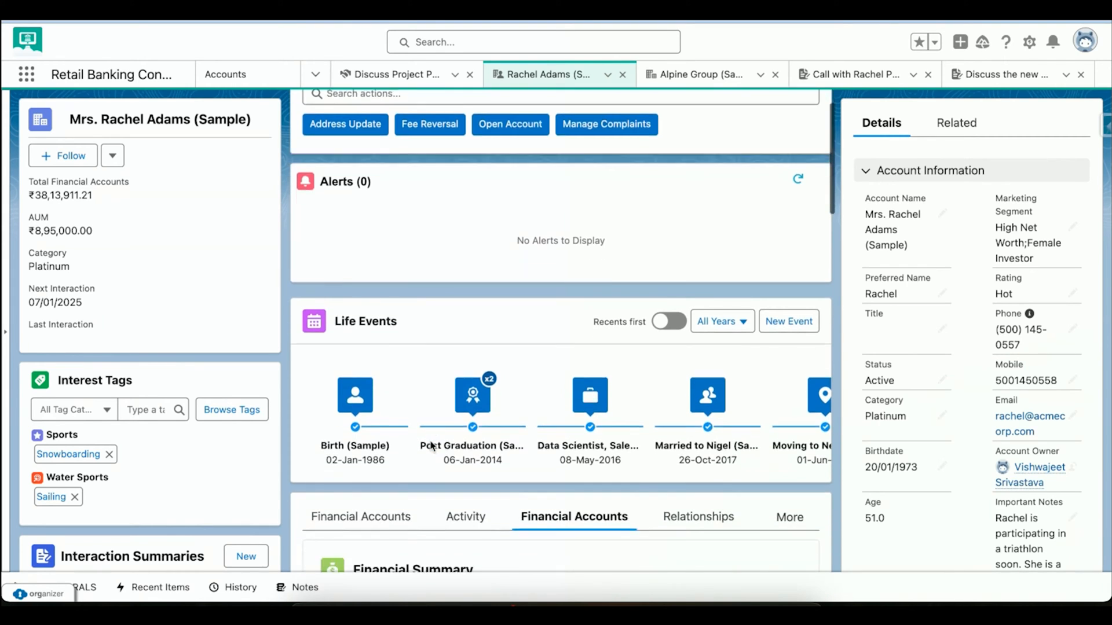
scroll("down", 3)
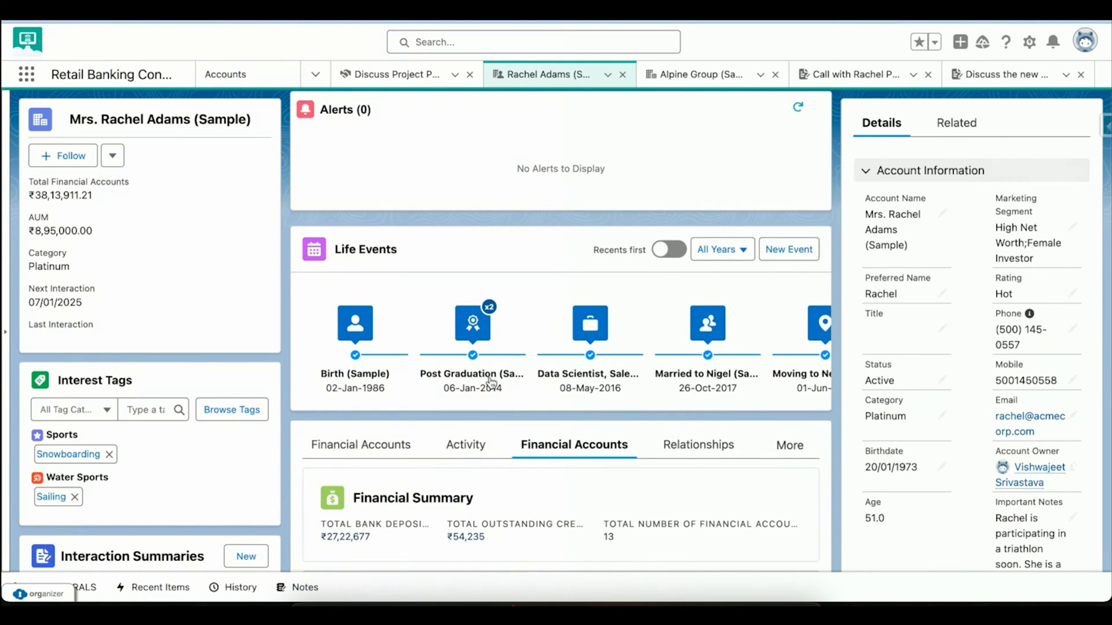
scroll("right", 3)
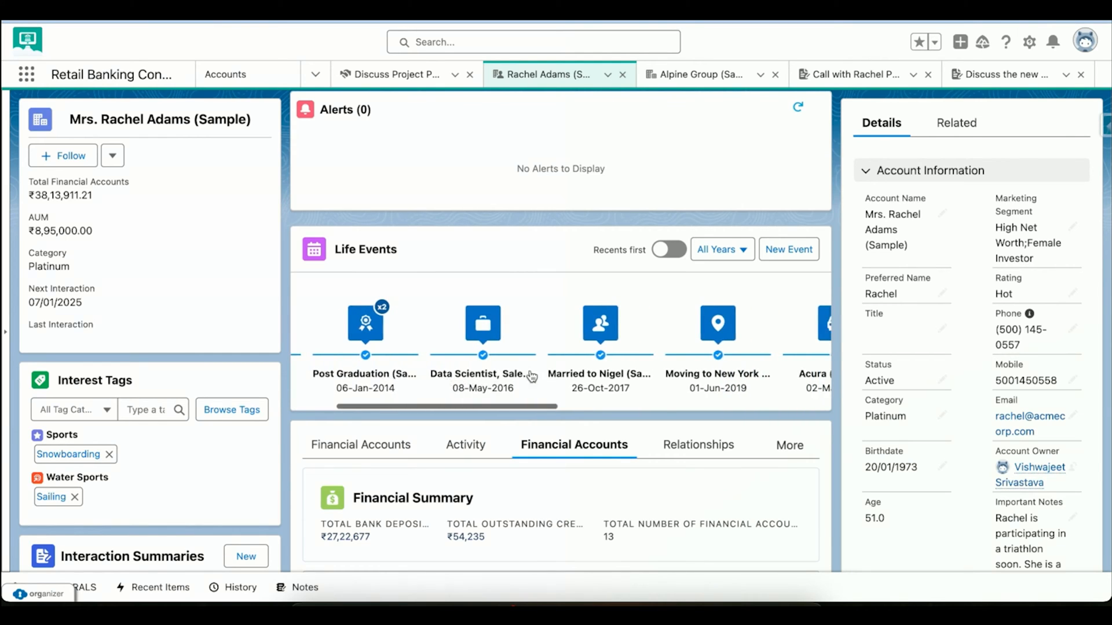
scroll("right", 3)
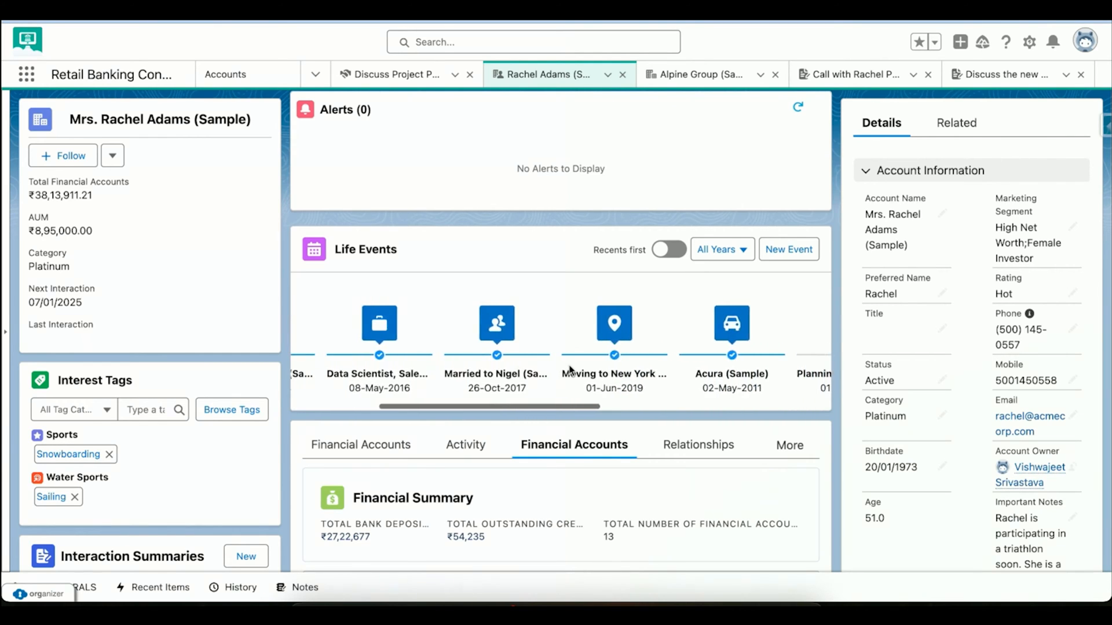
scroll("right", 3)
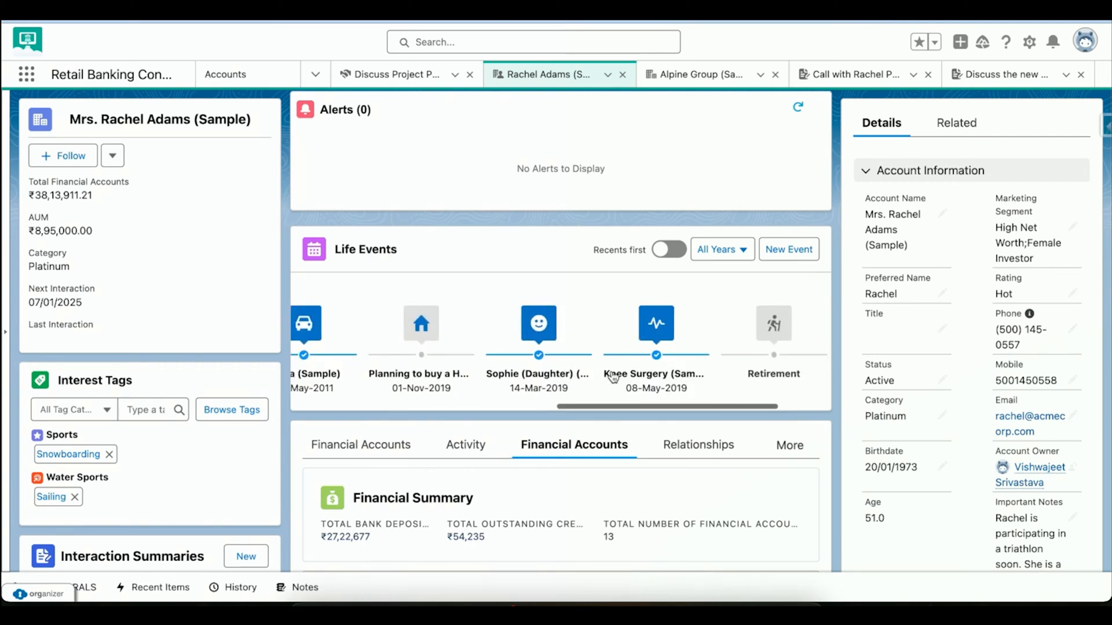
scroll("right", 3)
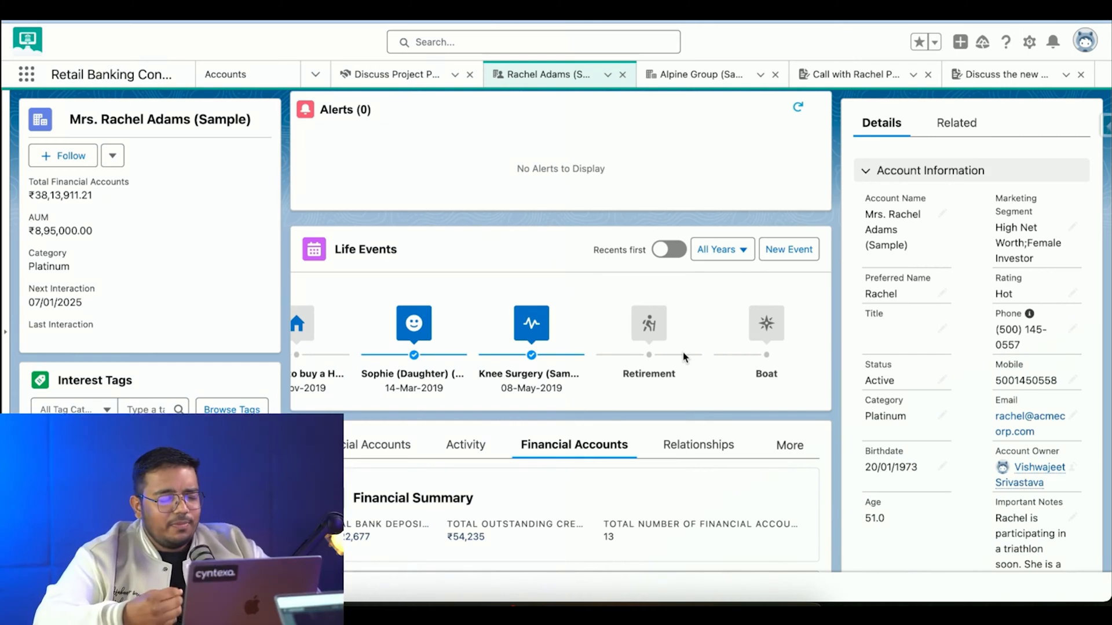
mouse_move(557, 365)
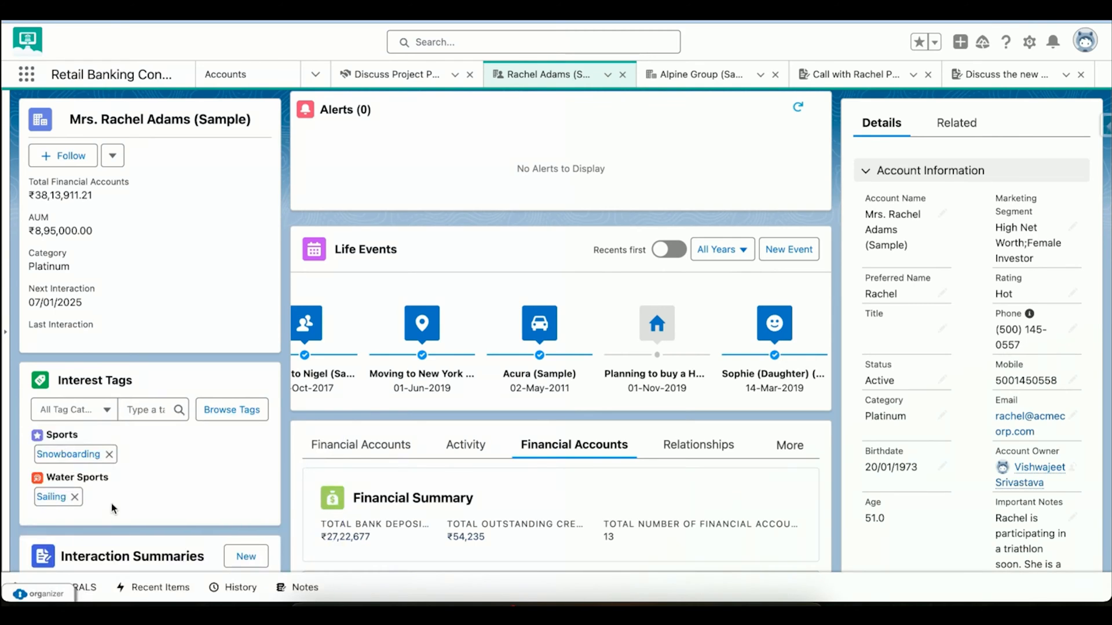
mouse_move(240, 509)
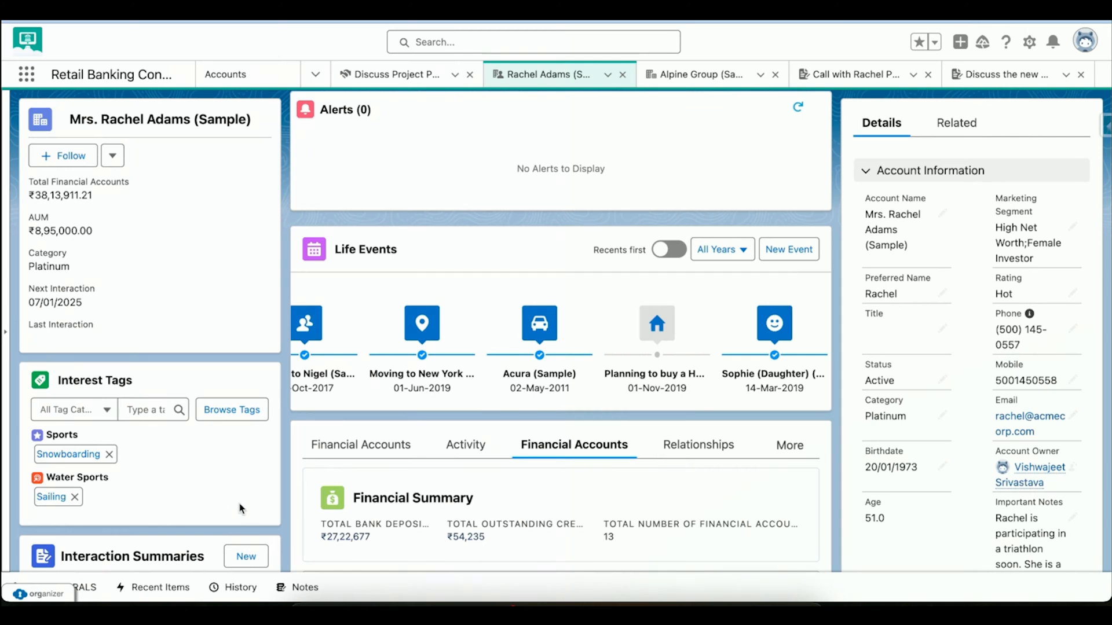
scroll("down", 3)
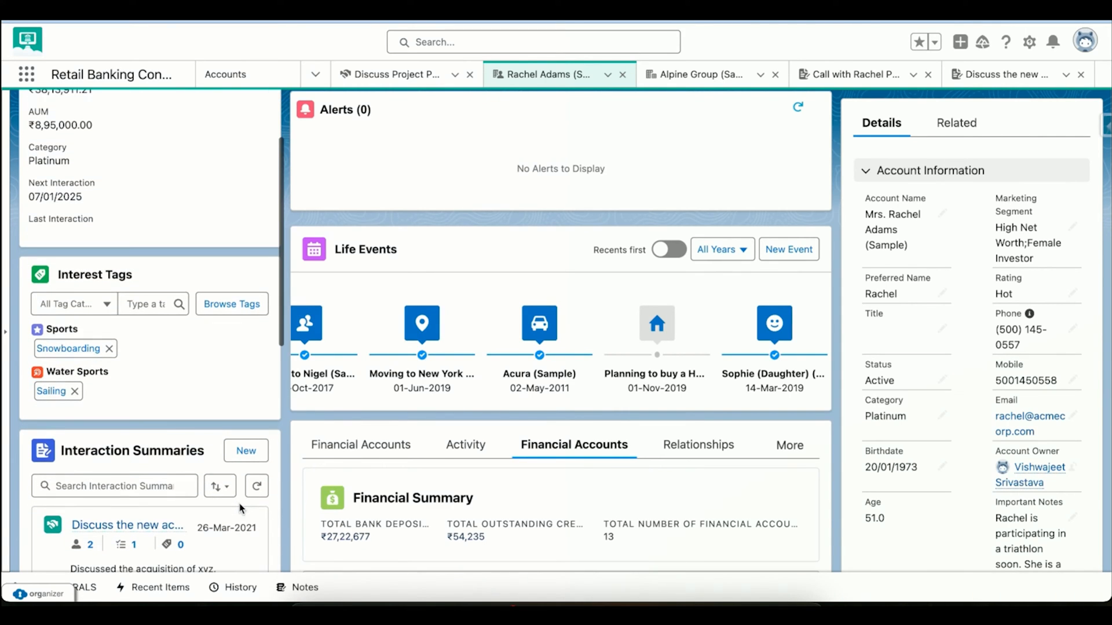
scroll("down", 3)
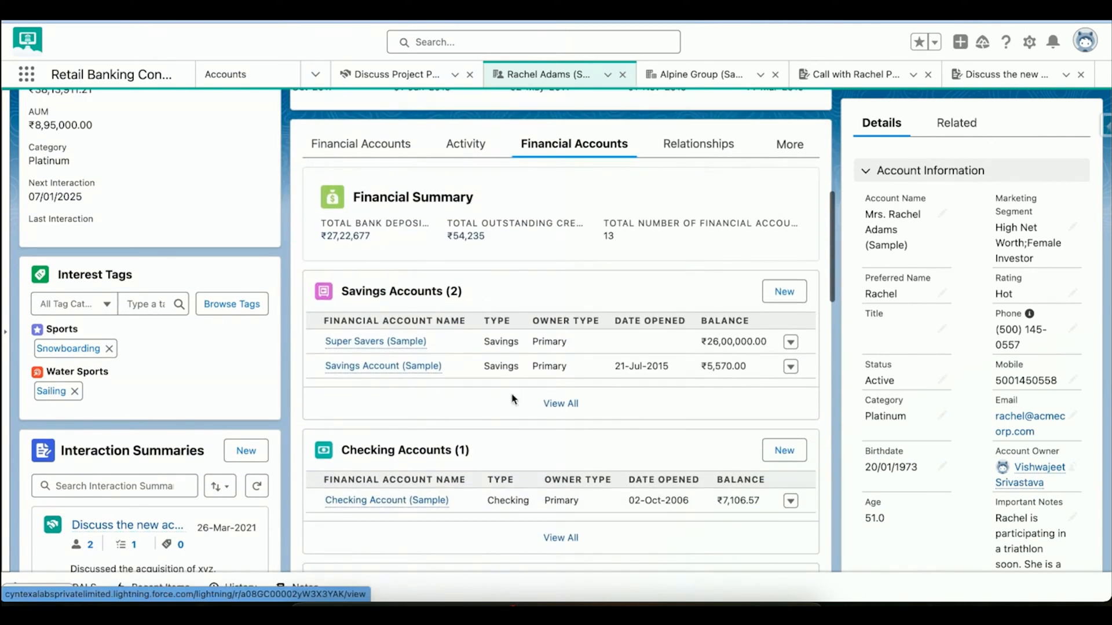
scroll("down", 3)
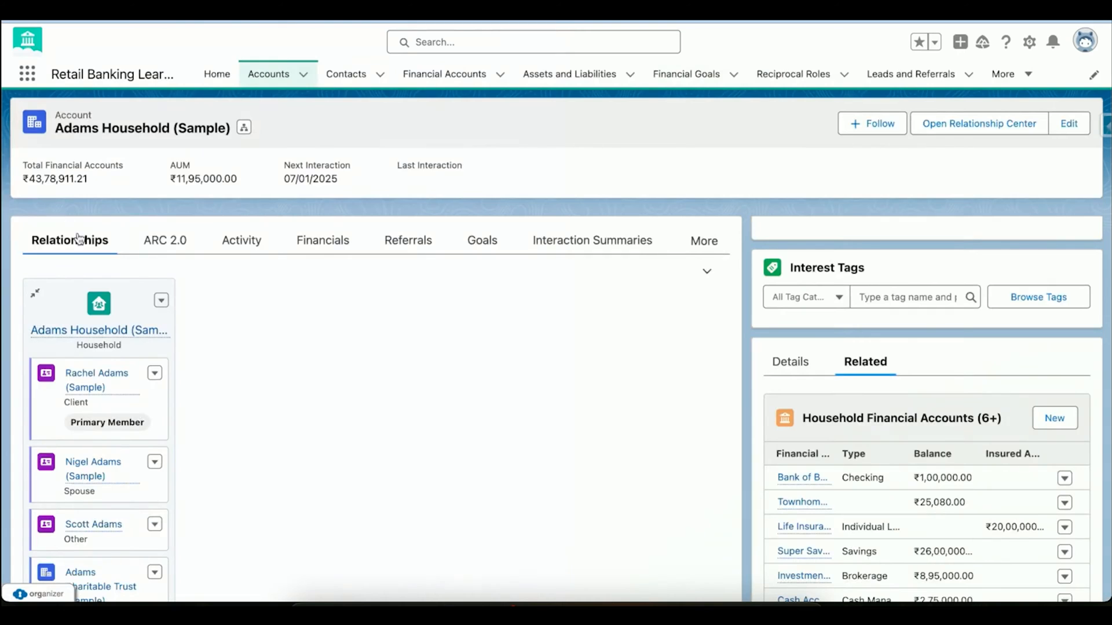
mouse_move(89, 337)
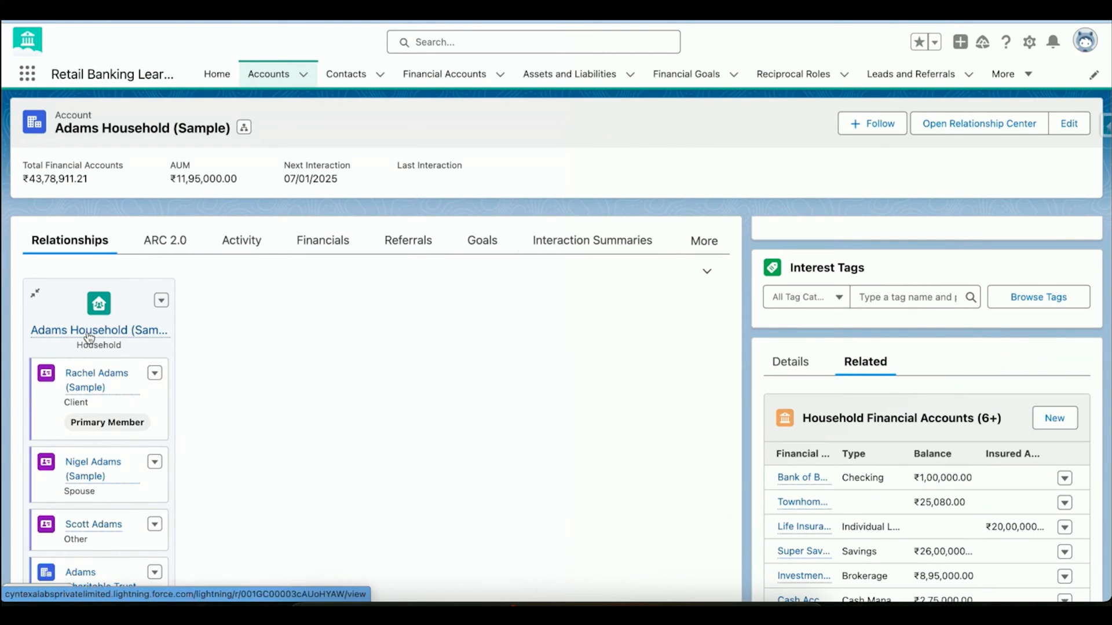
mouse_move(90, 330)
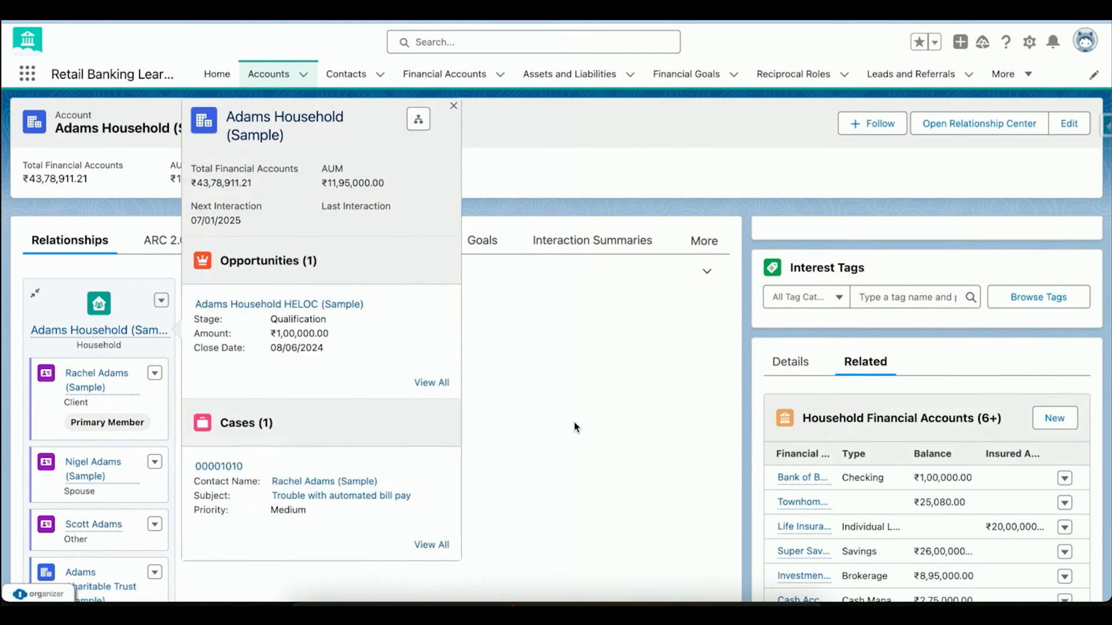
left_click(453, 105)
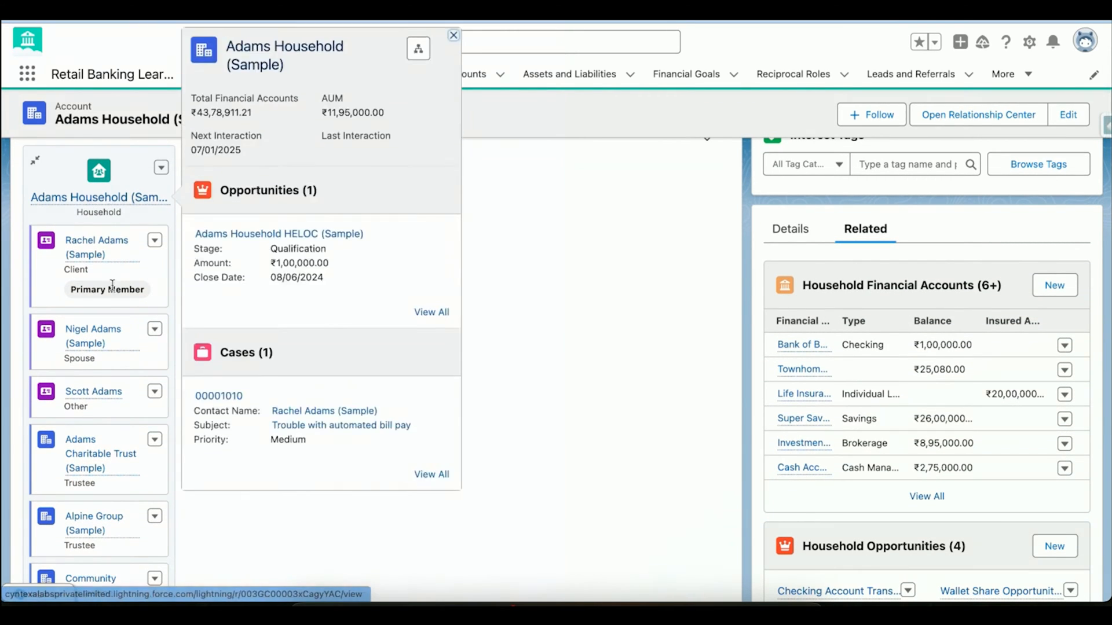
left_click(453, 35)
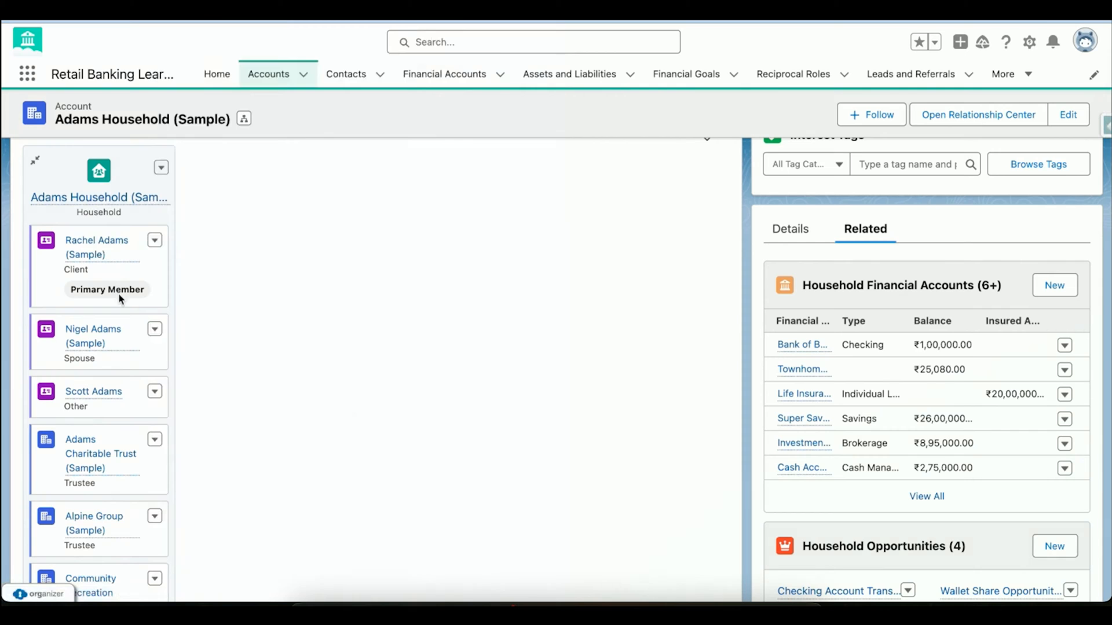
mouse_move(92, 333)
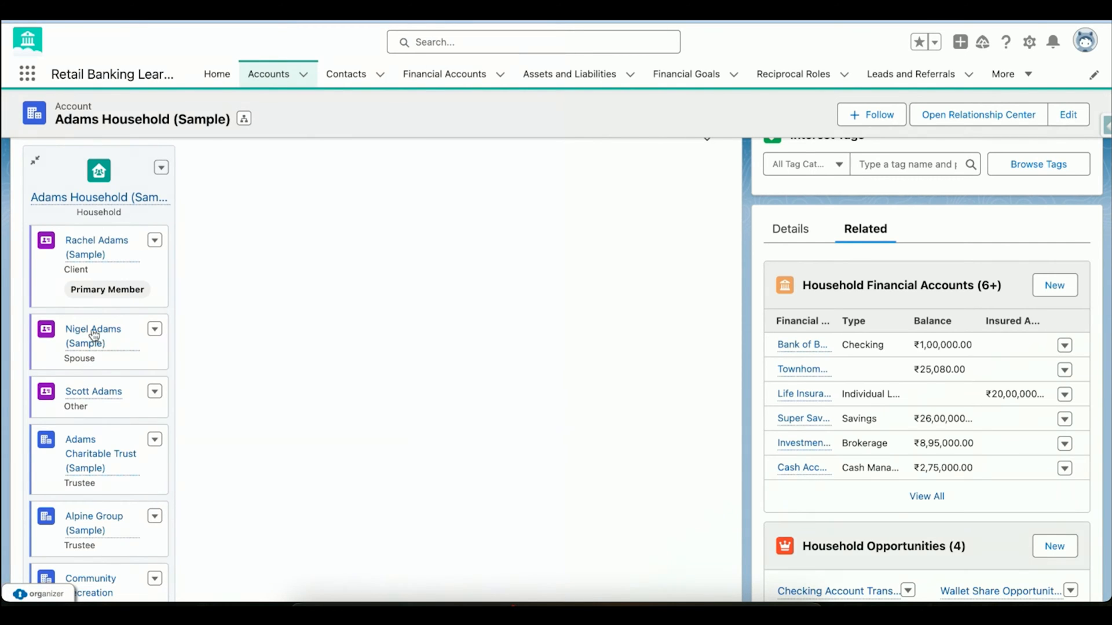
mouse_move(101, 364)
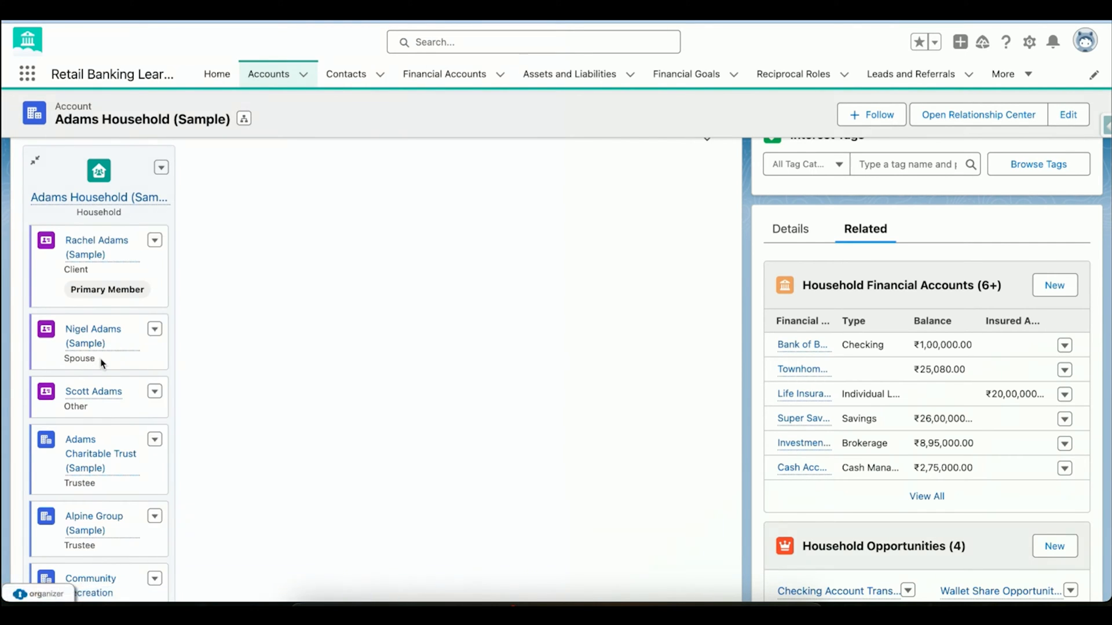
scroll("down", 3)
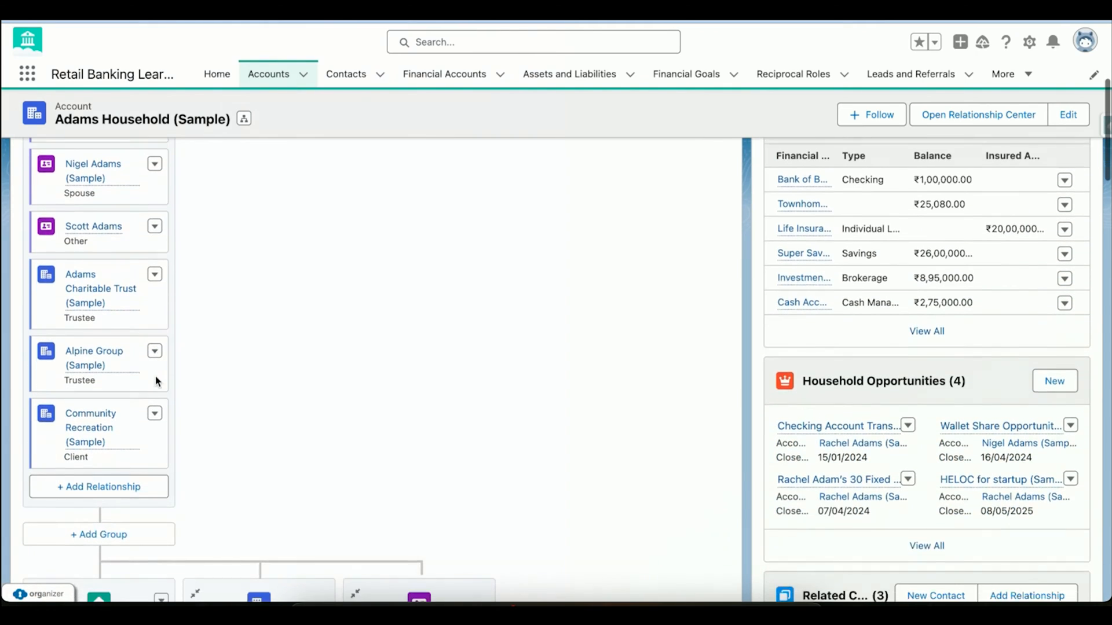
left_click(100, 288)
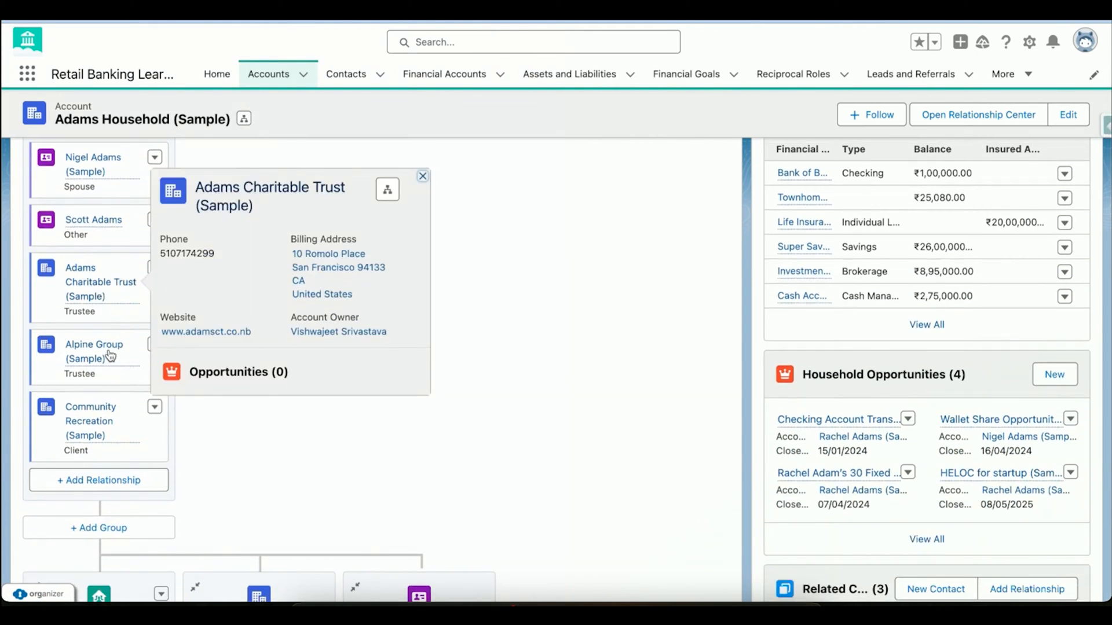
left_click(423, 176)
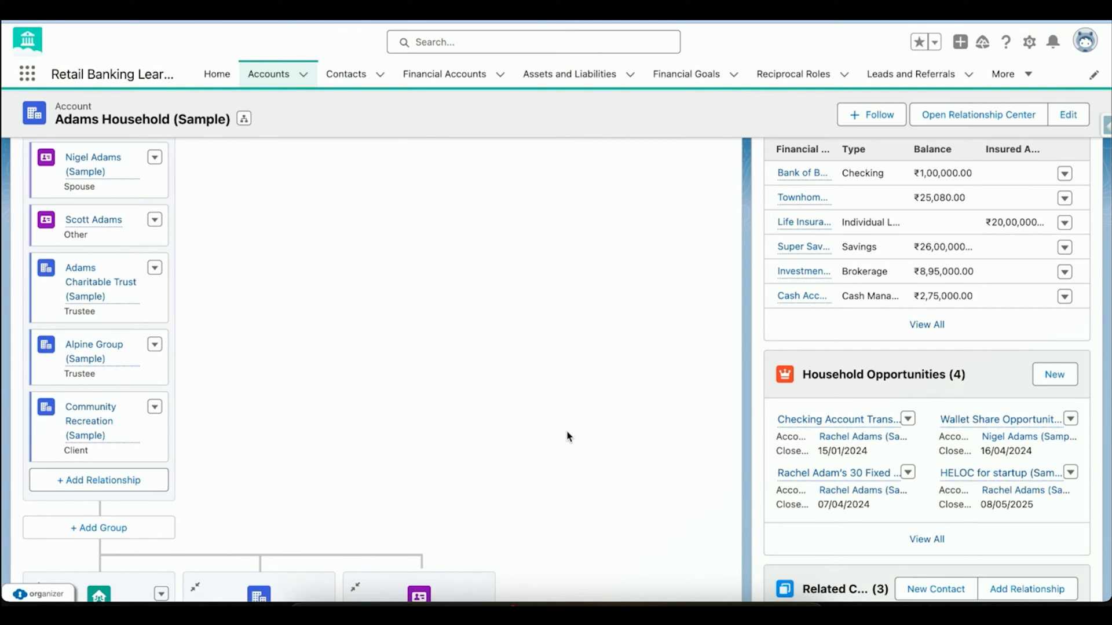
scroll("down", 3)
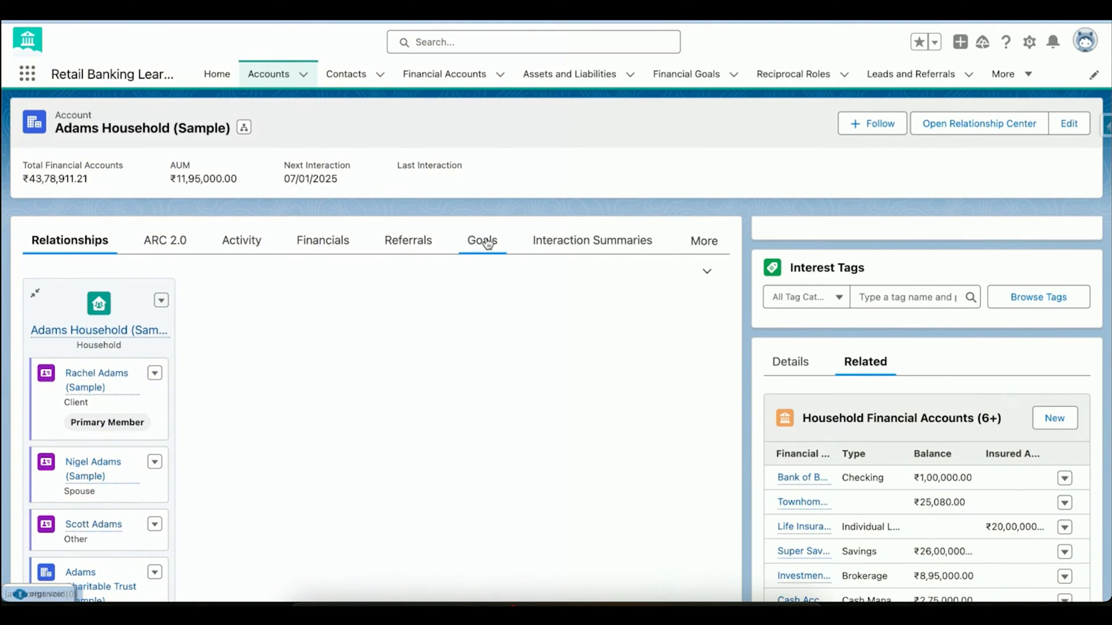
- Show the Adams Household Goals tab and review its three in-progress goals and their percentages
left_click(481, 240)
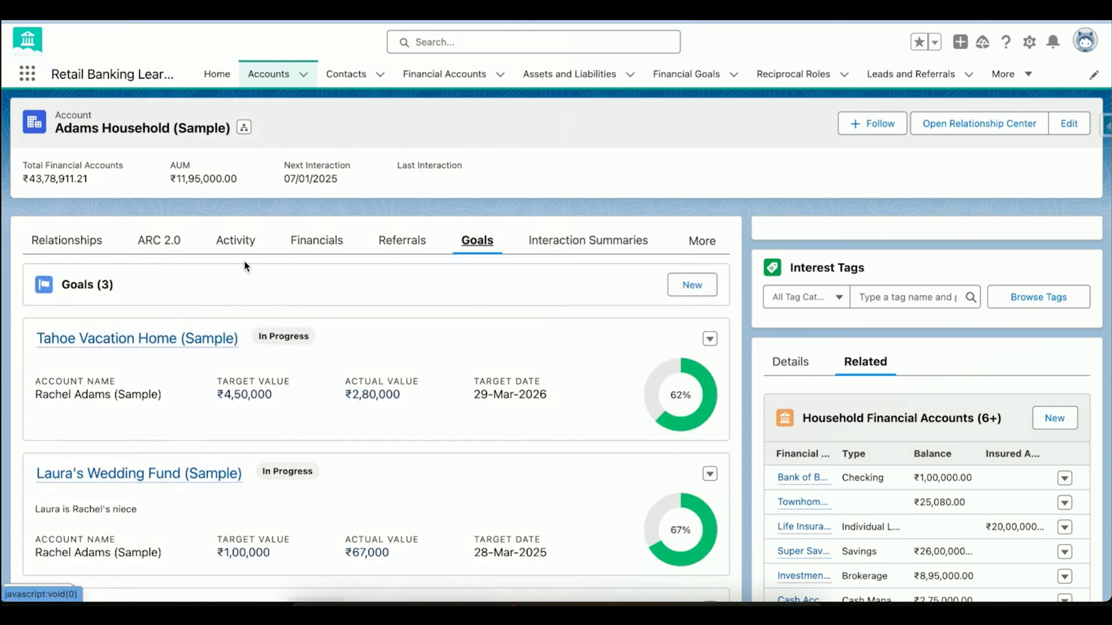
scroll("down", 3)
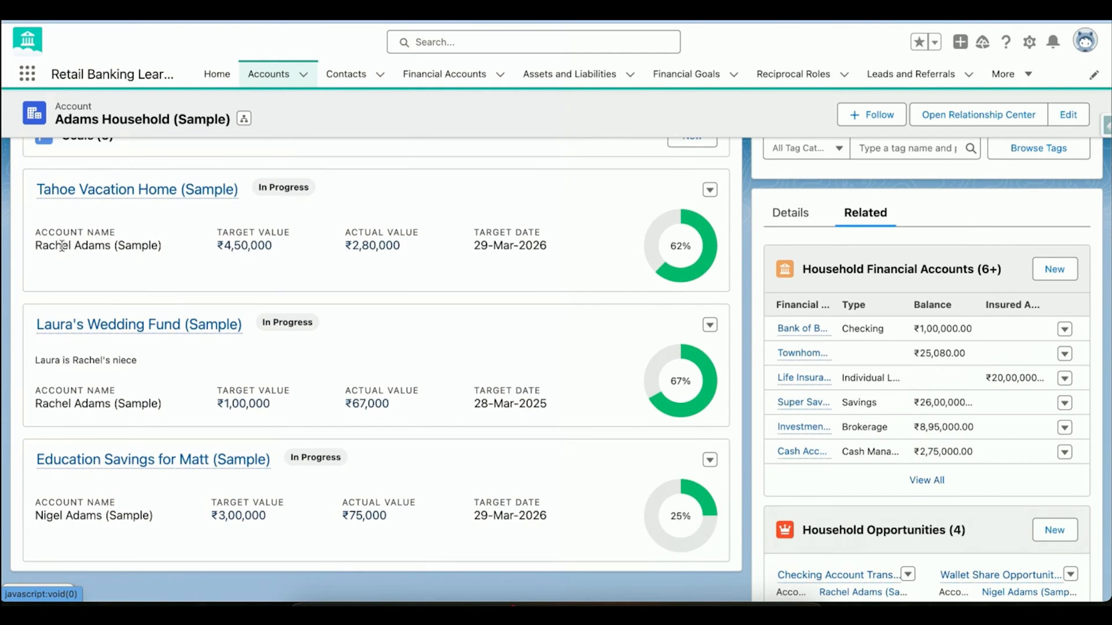
mouse_move(127, 241)
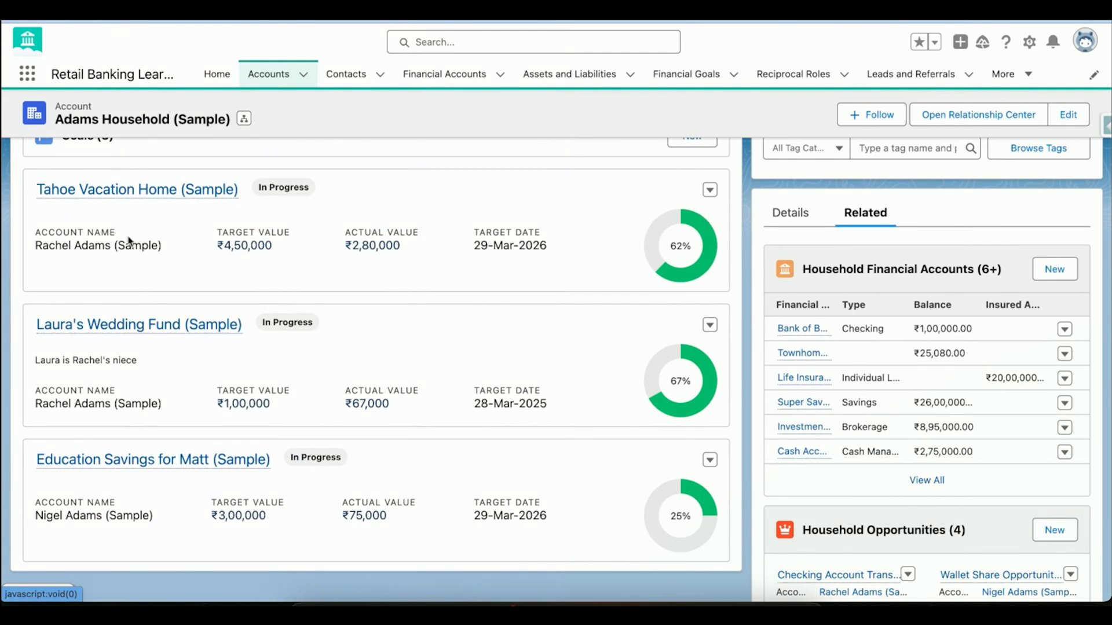
mouse_move(40, 208)
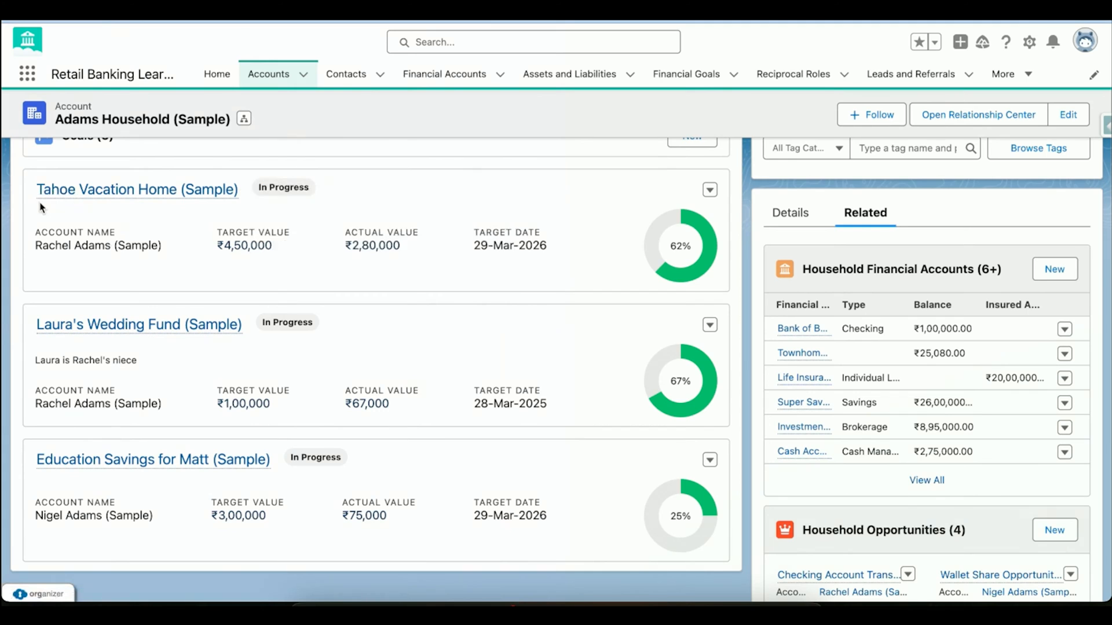
mouse_move(219, 243)
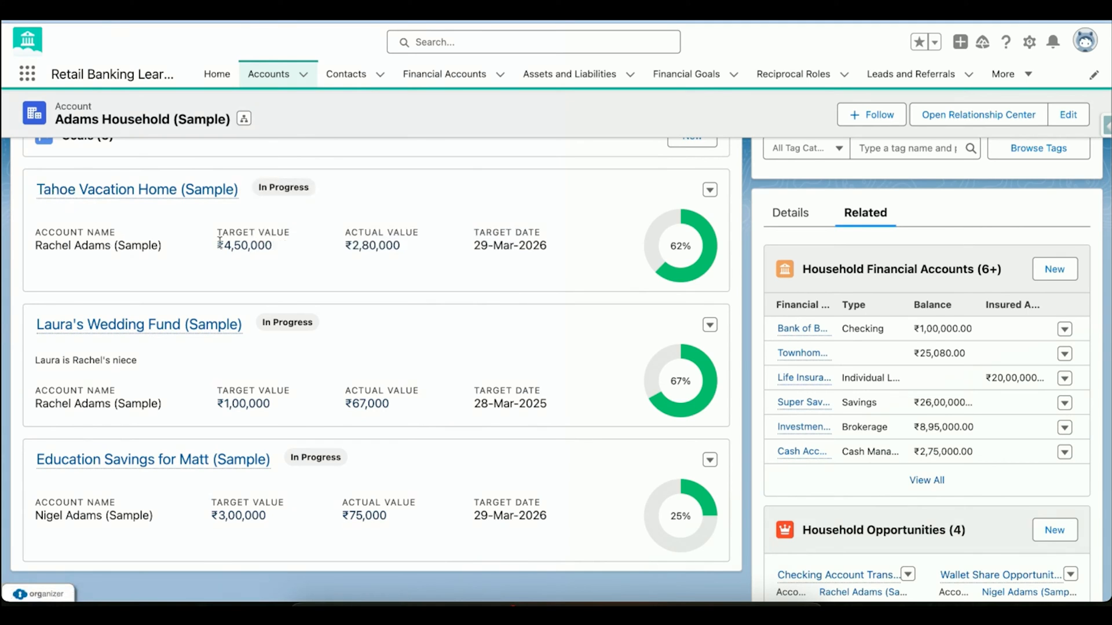
mouse_move(674, 262)
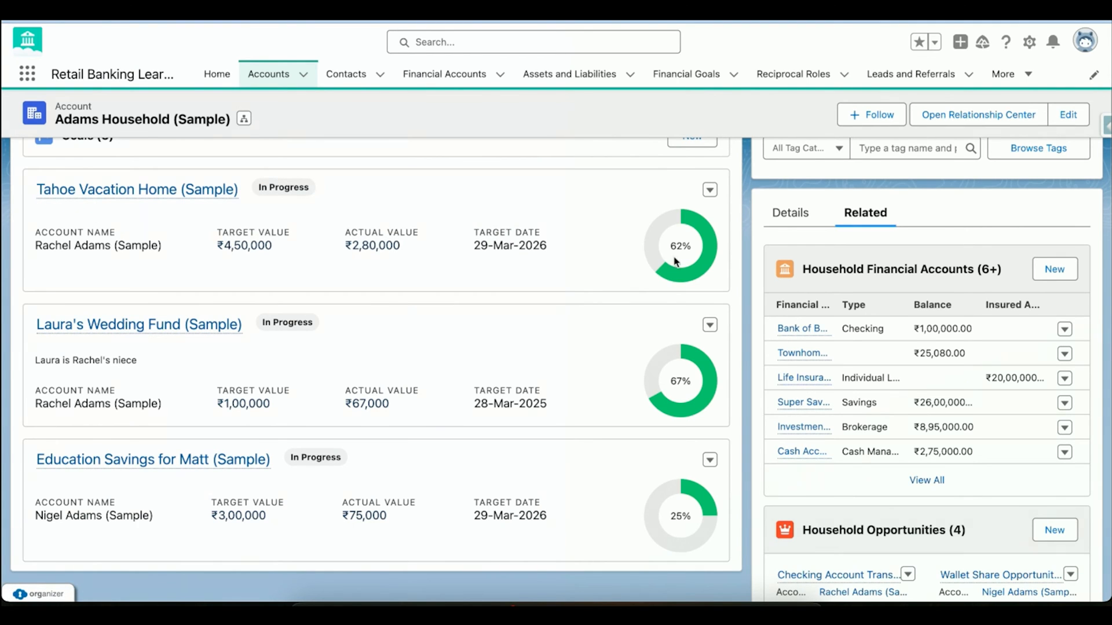
mouse_move(207, 378)
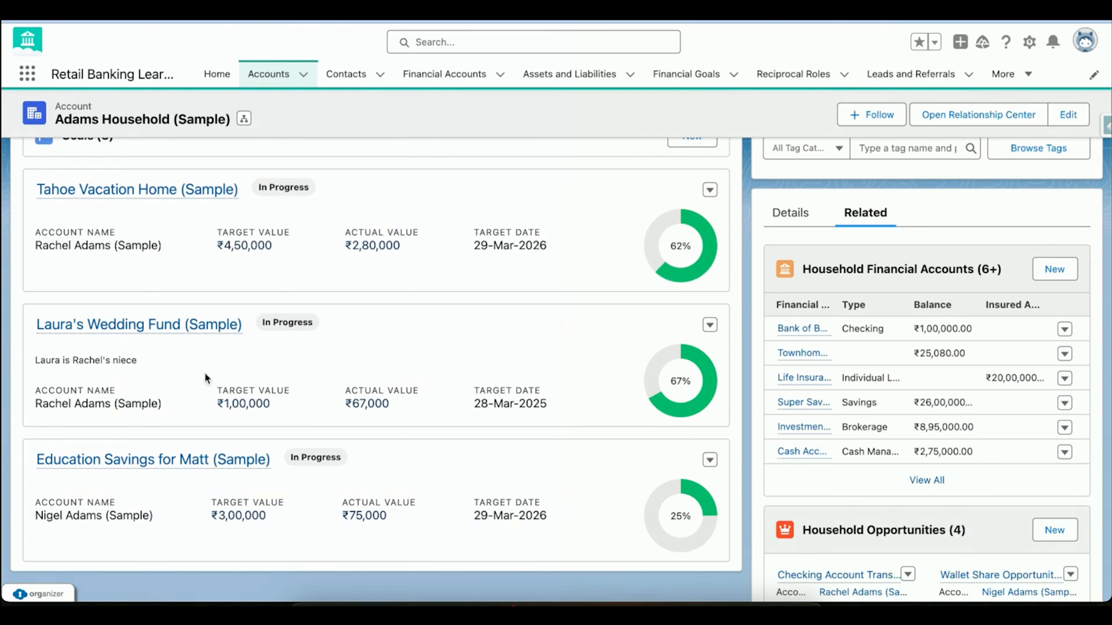
scroll("down", 3)
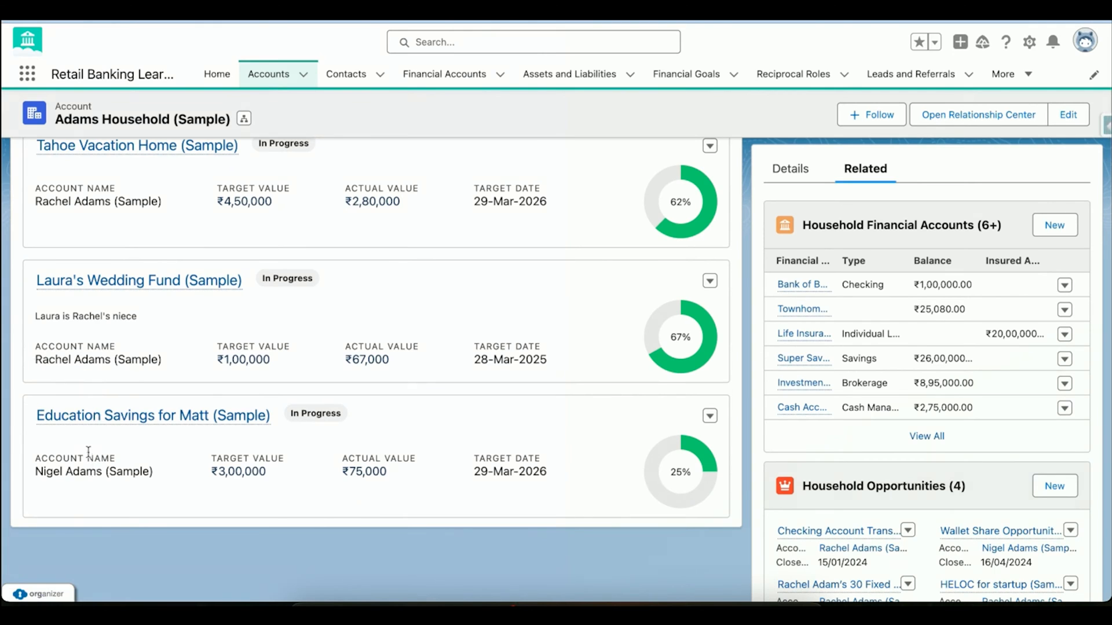
mouse_move(79, 437)
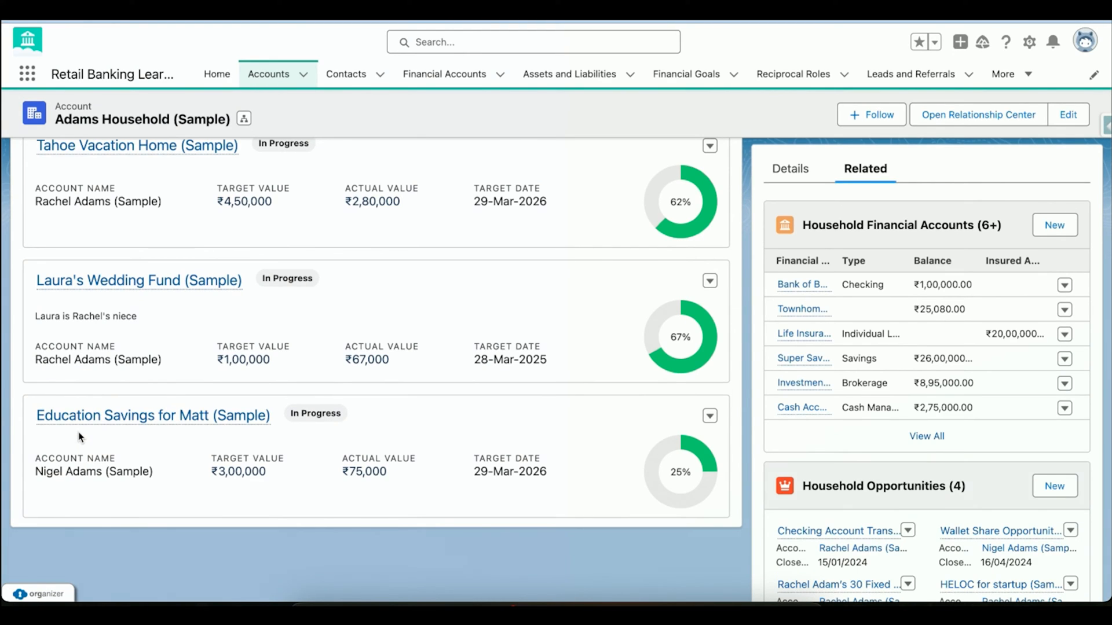
scroll("up", 3)
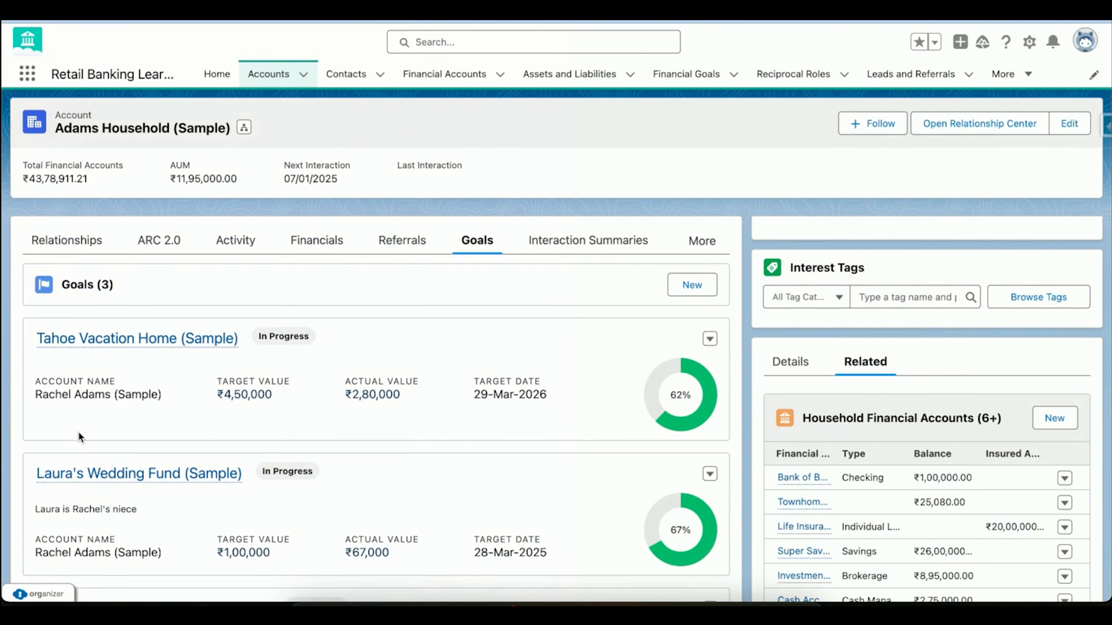
left_click(319, 240)
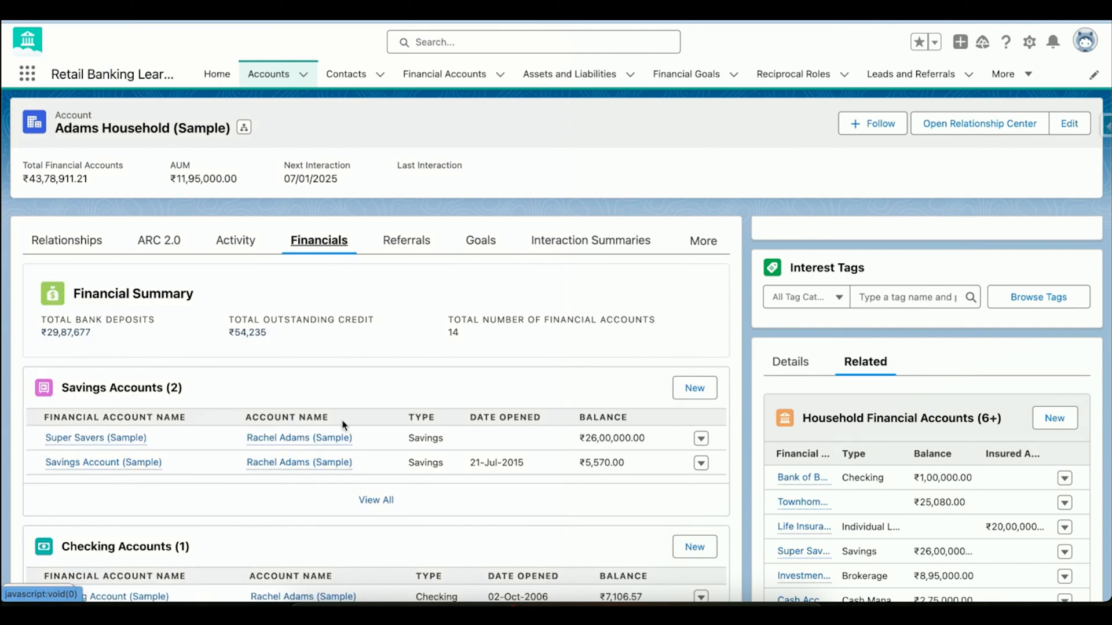
mouse_move(31, 294)
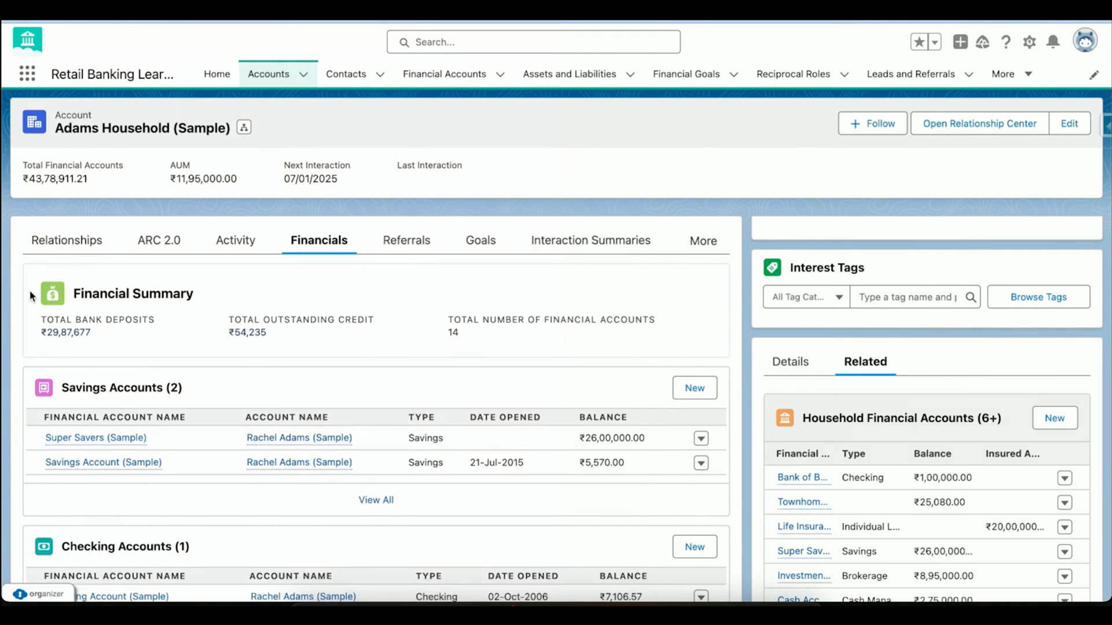
scroll("down", 3)
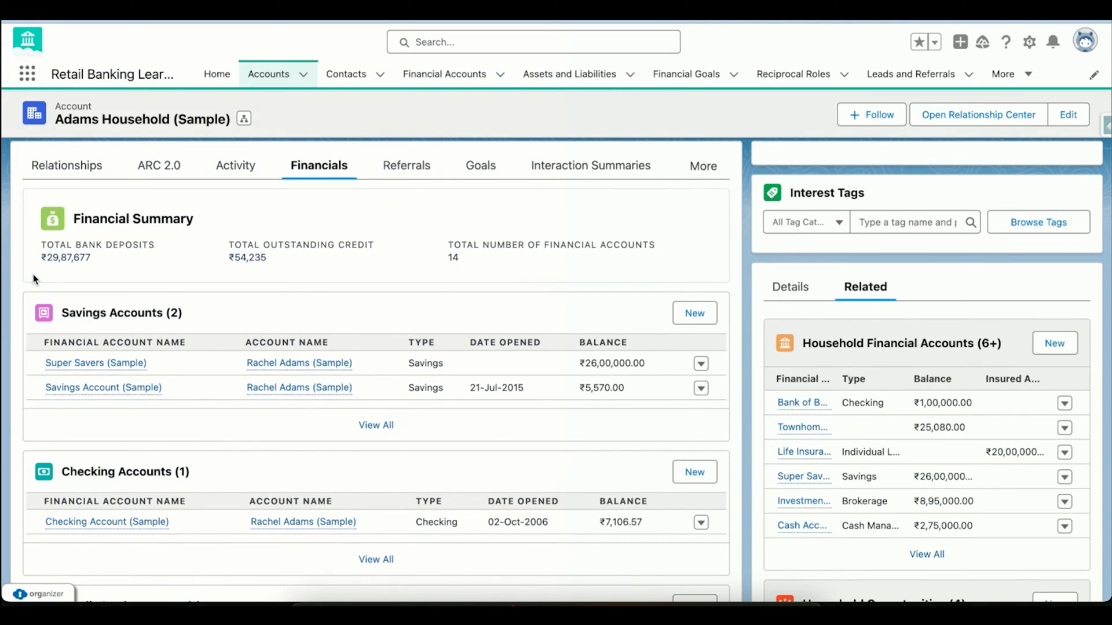
scroll("down", 3)
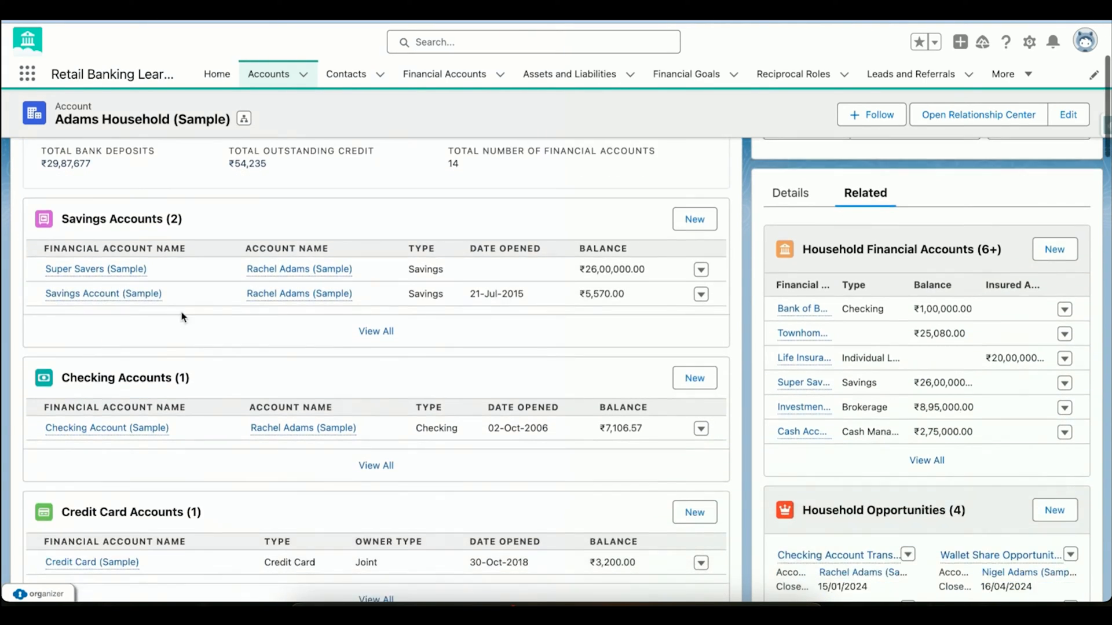
scroll("down", 3)
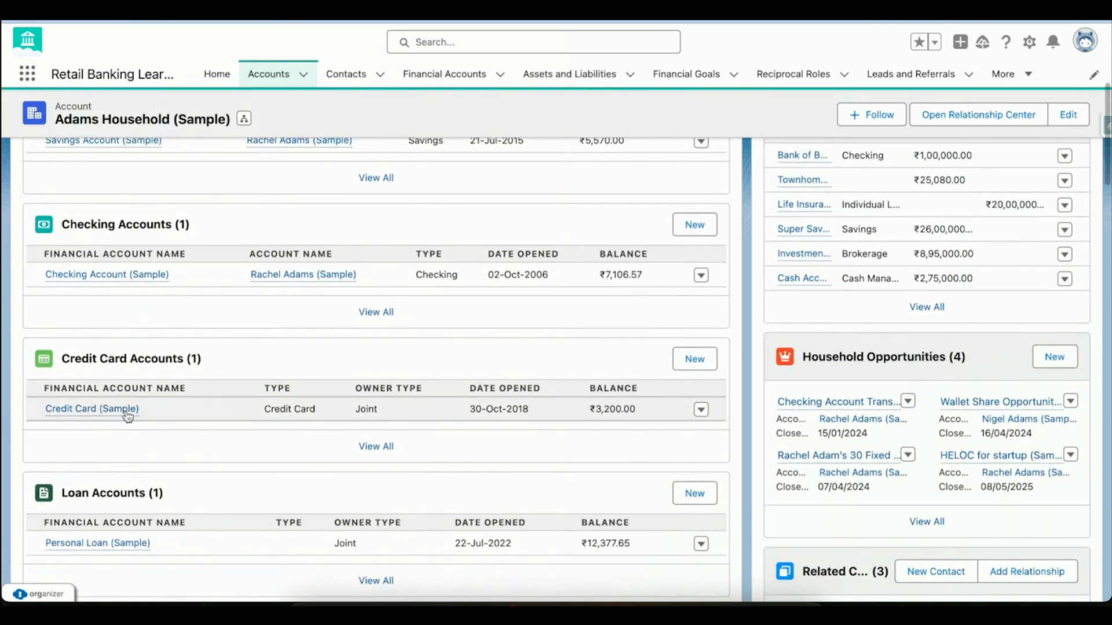
scroll("down", 3)
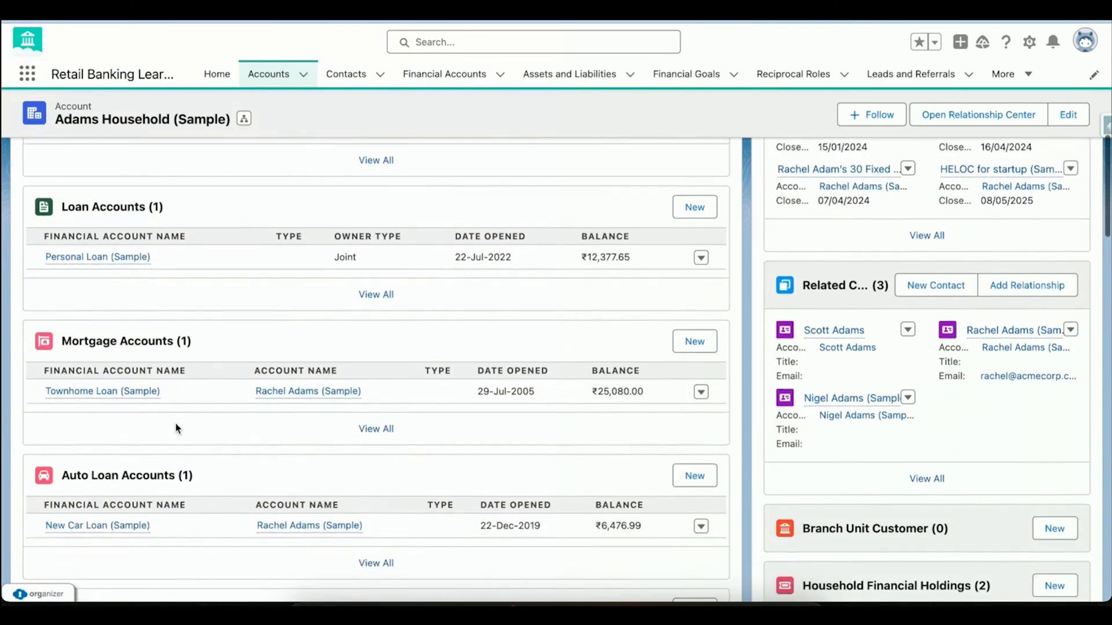
scroll("down", 3)
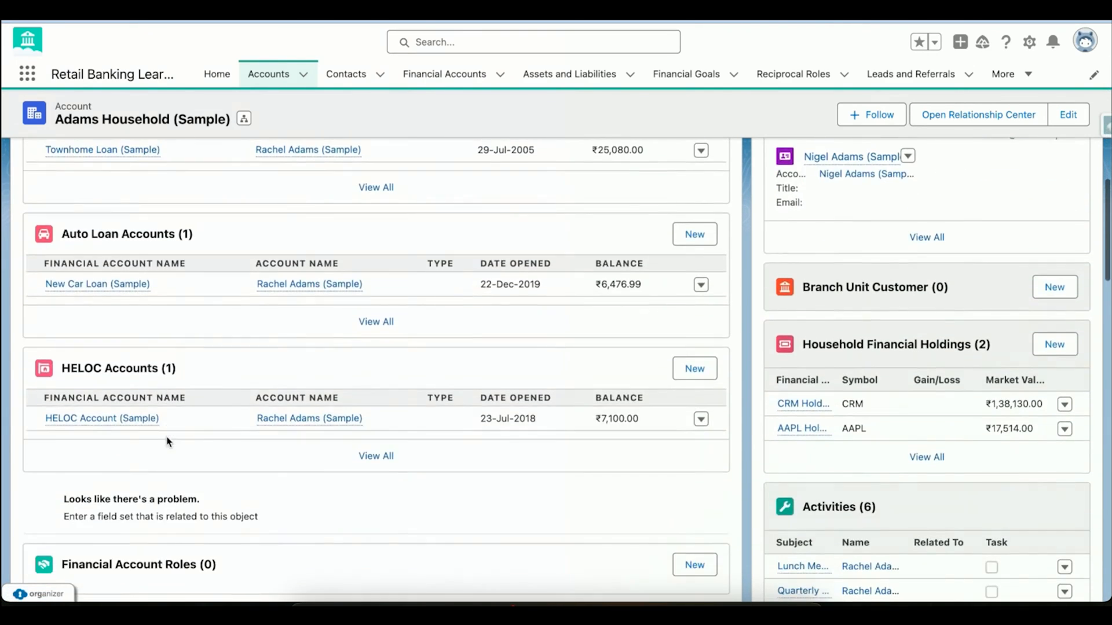
scroll("down", 3)
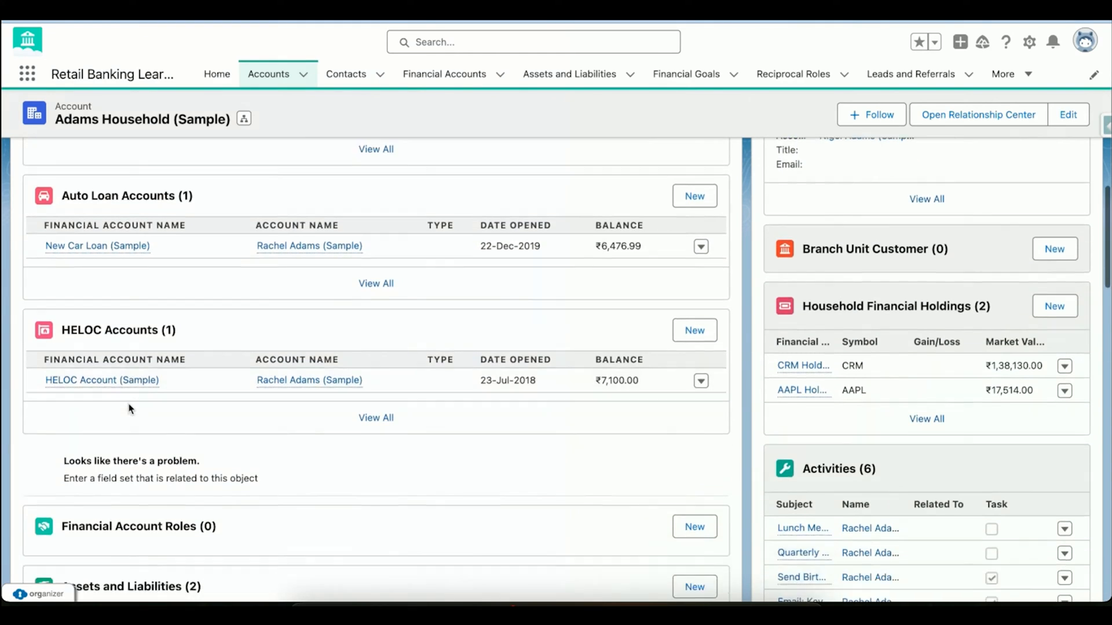
scroll("down", 3)
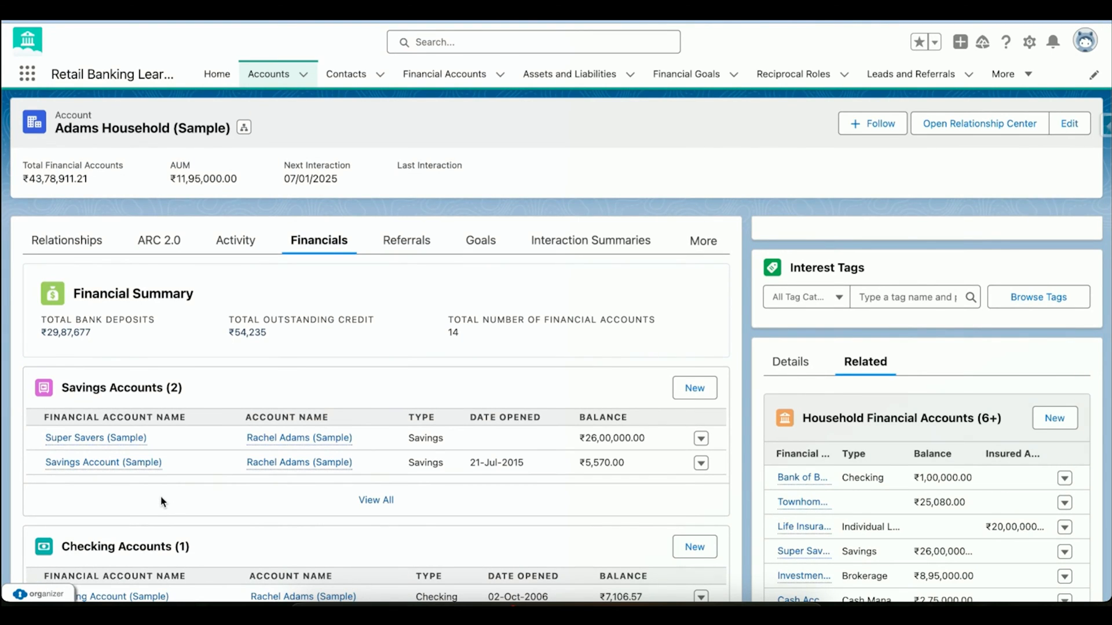
mouse_move(132, 246)
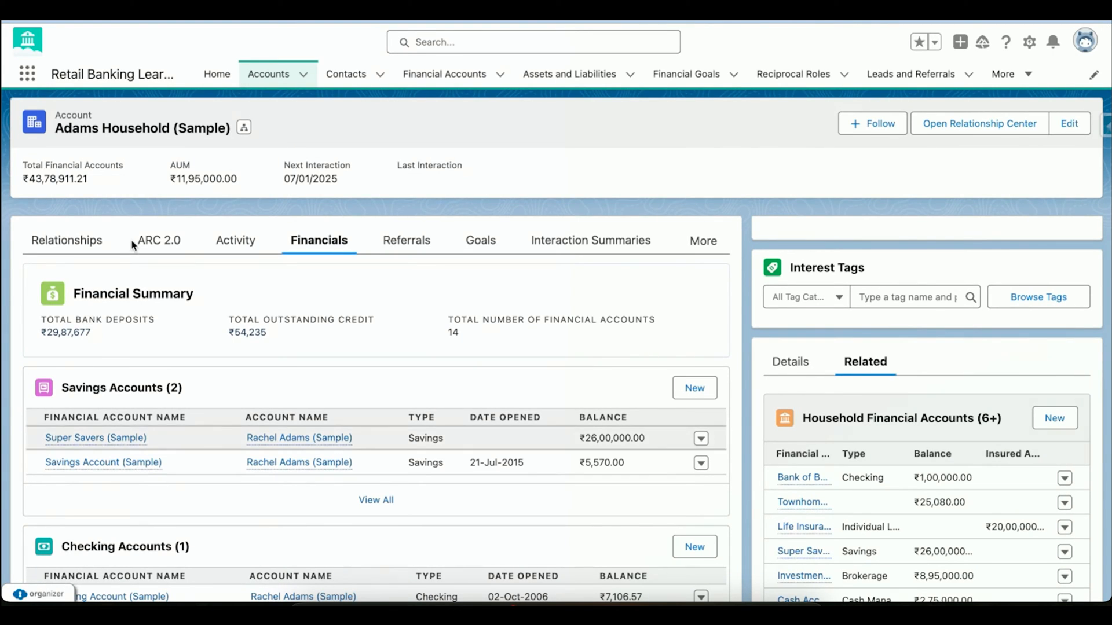
left_click(158, 239)
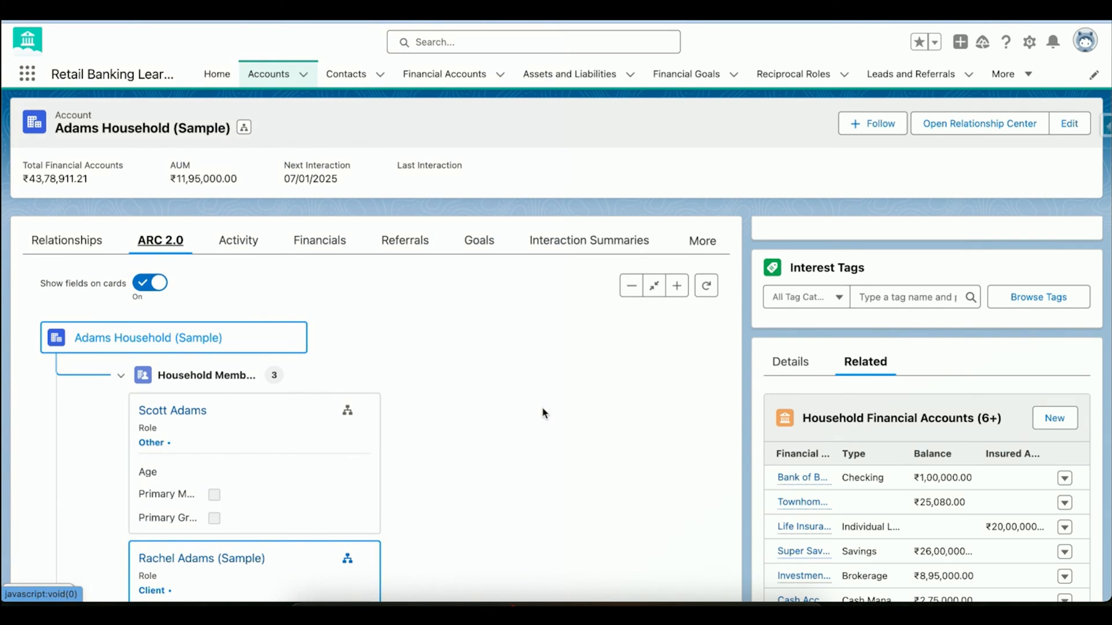
mouse_move(348, 309)
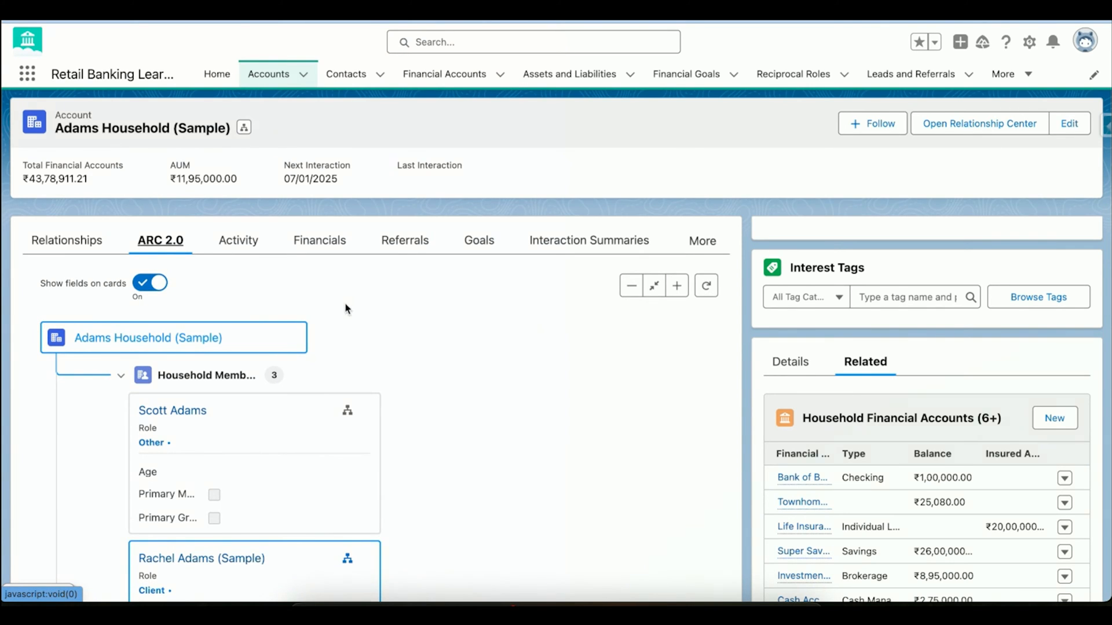
scroll("down", 3)
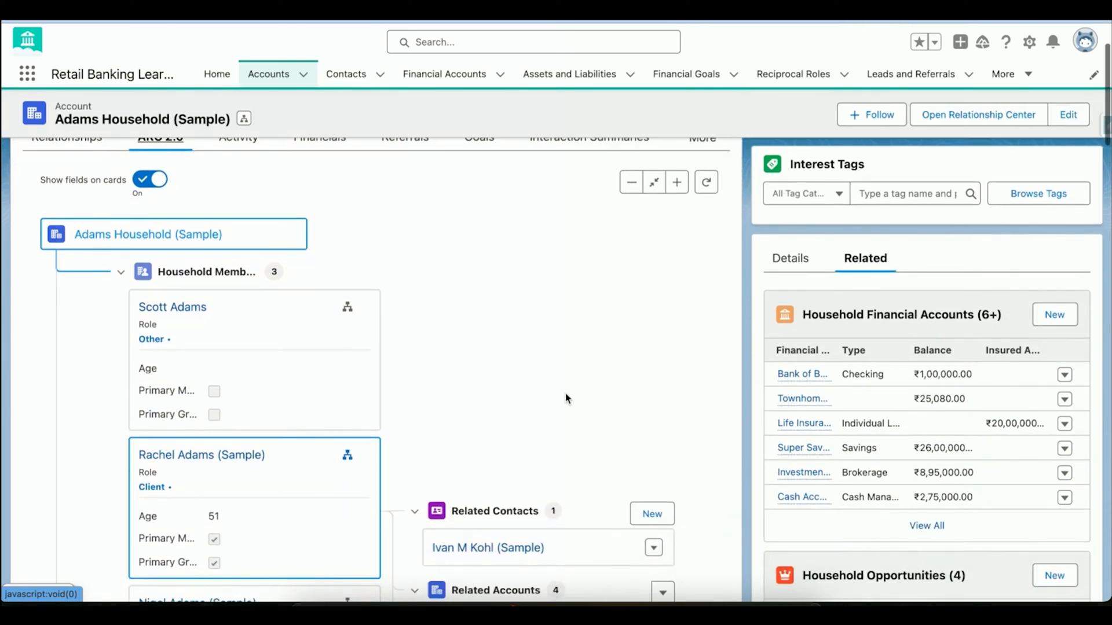
mouse_move(474, 387)
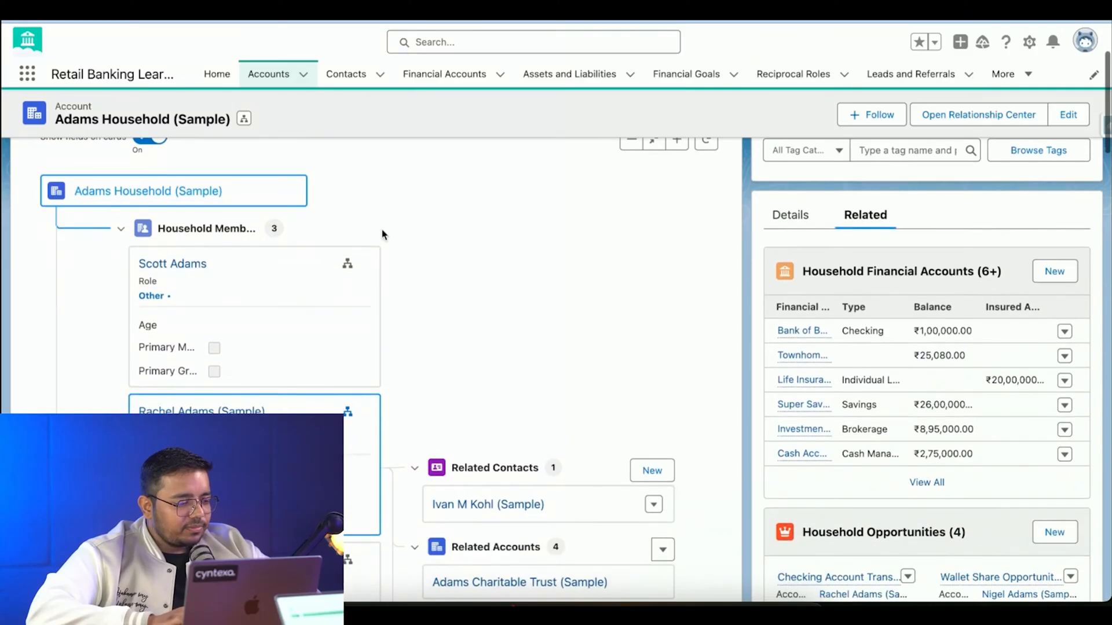
scroll("up", 3)
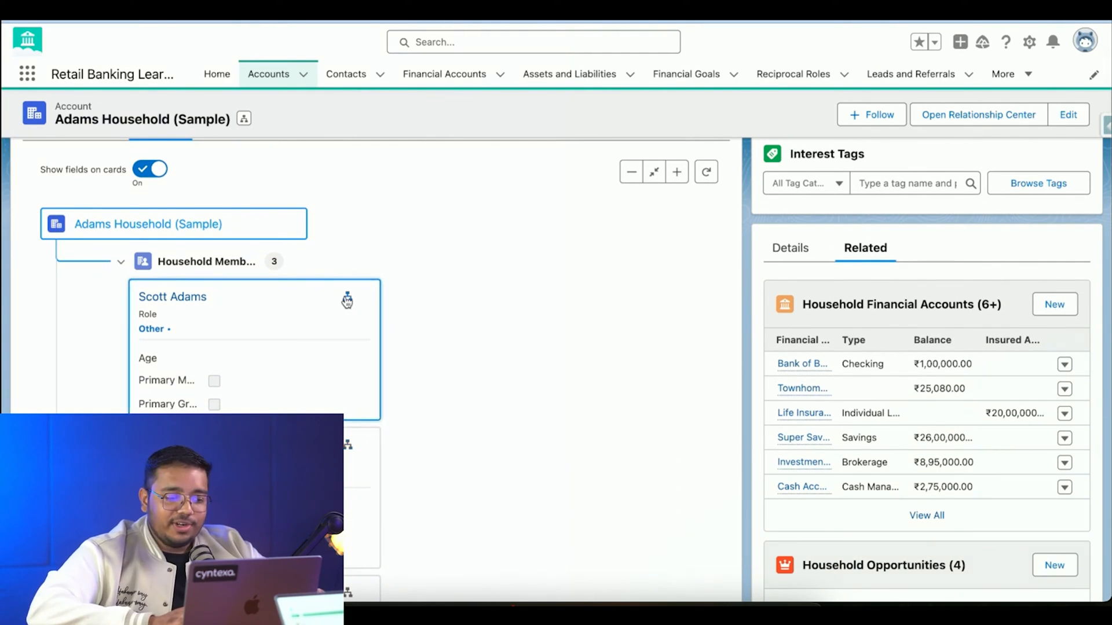
left_click(347, 299)
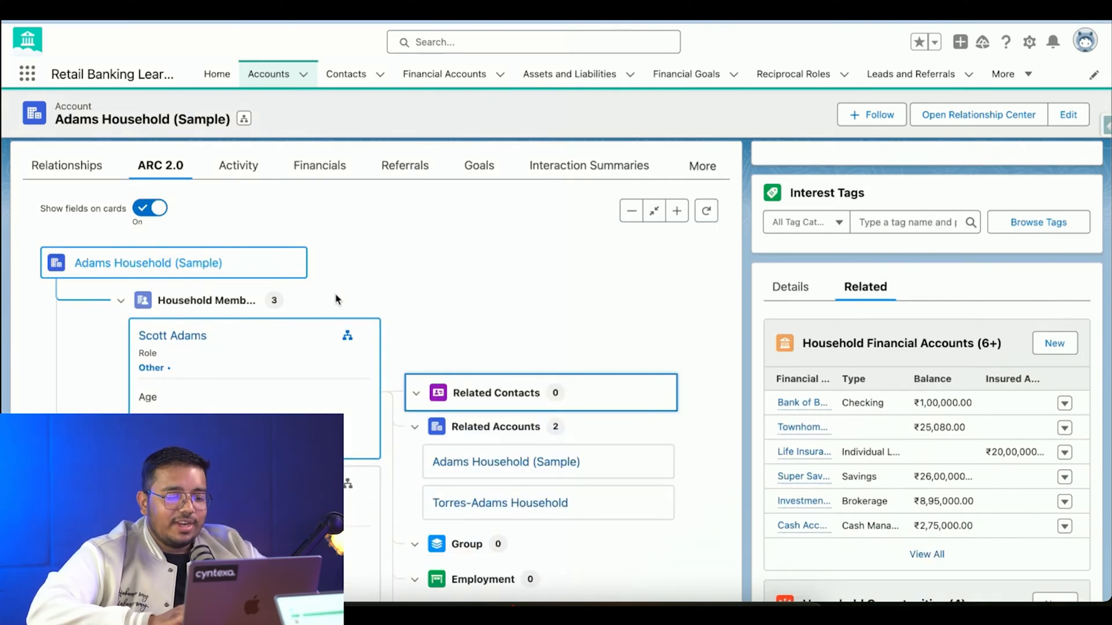
scroll("down", 3)
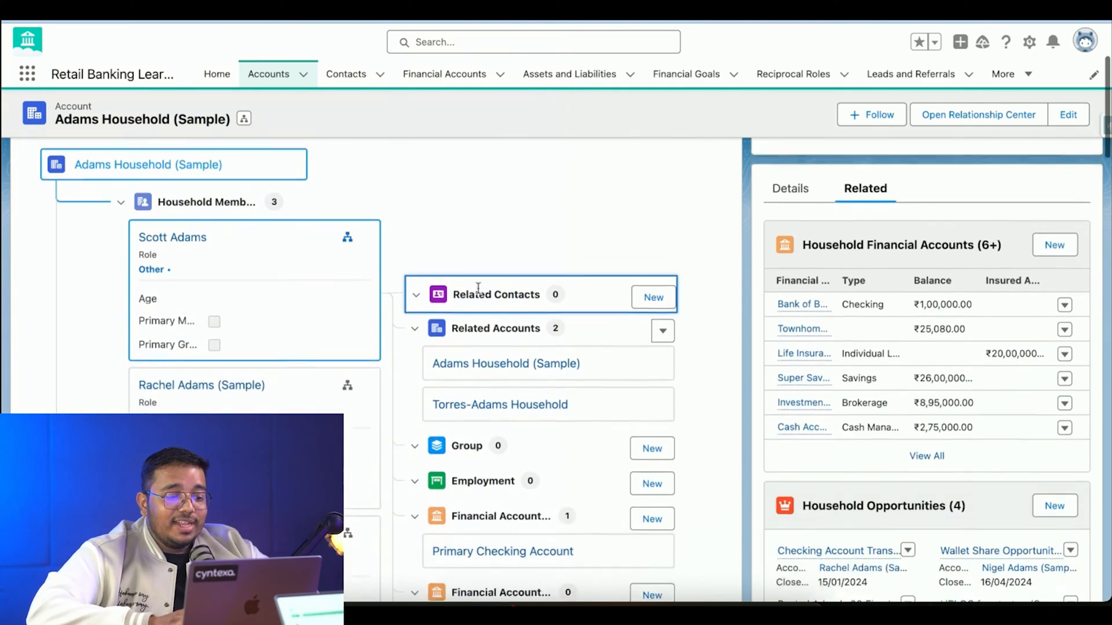
scroll("down", 3)
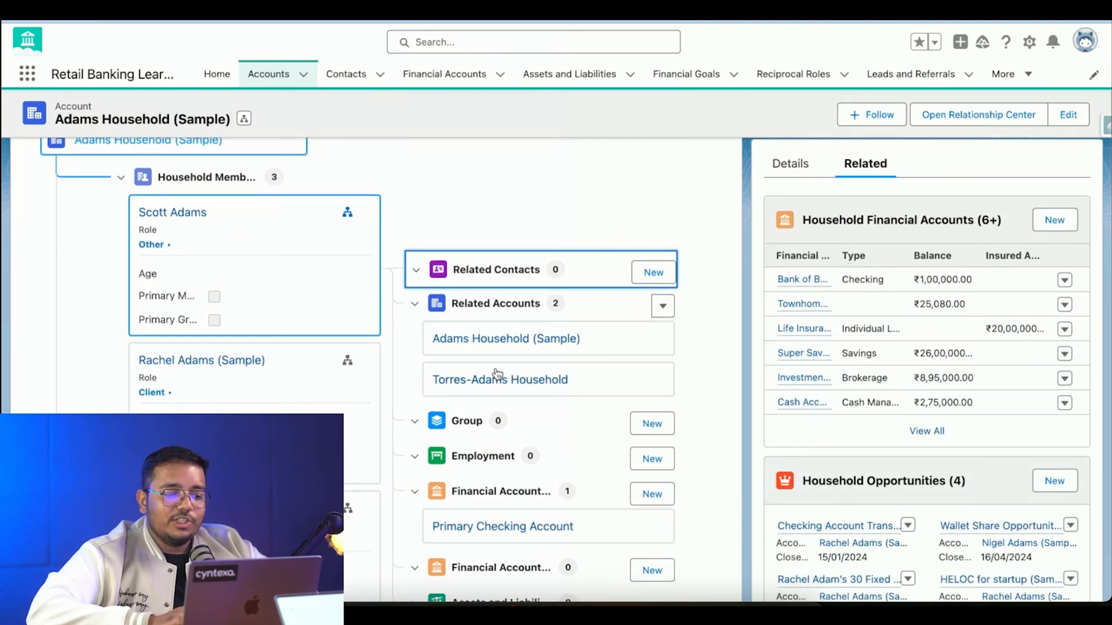
mouse_move(505, 338)
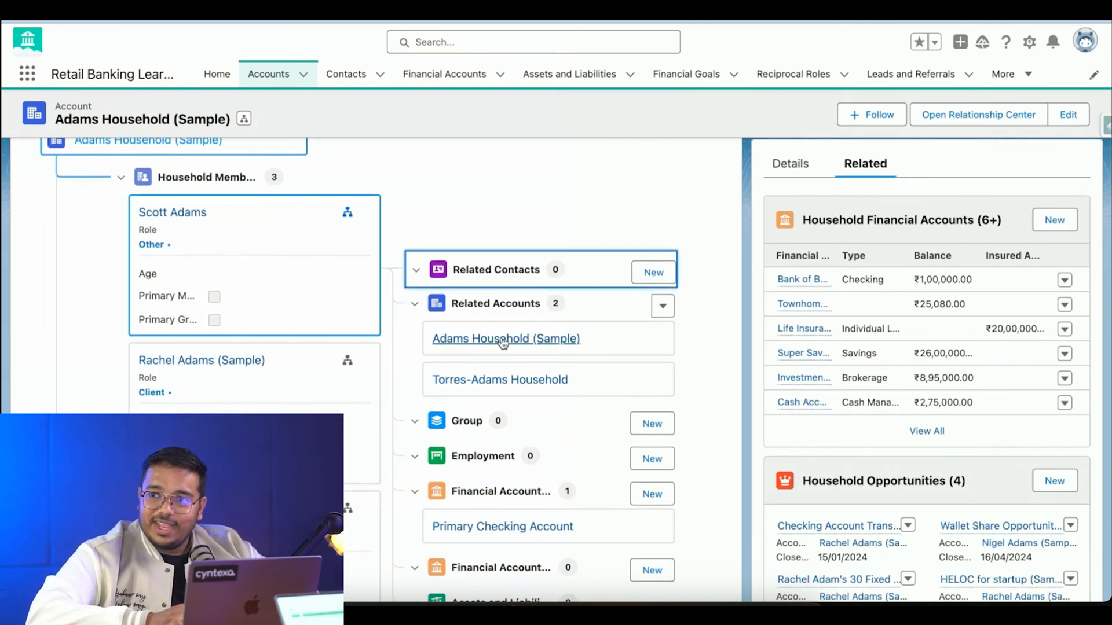
mouse_move(532, 395)
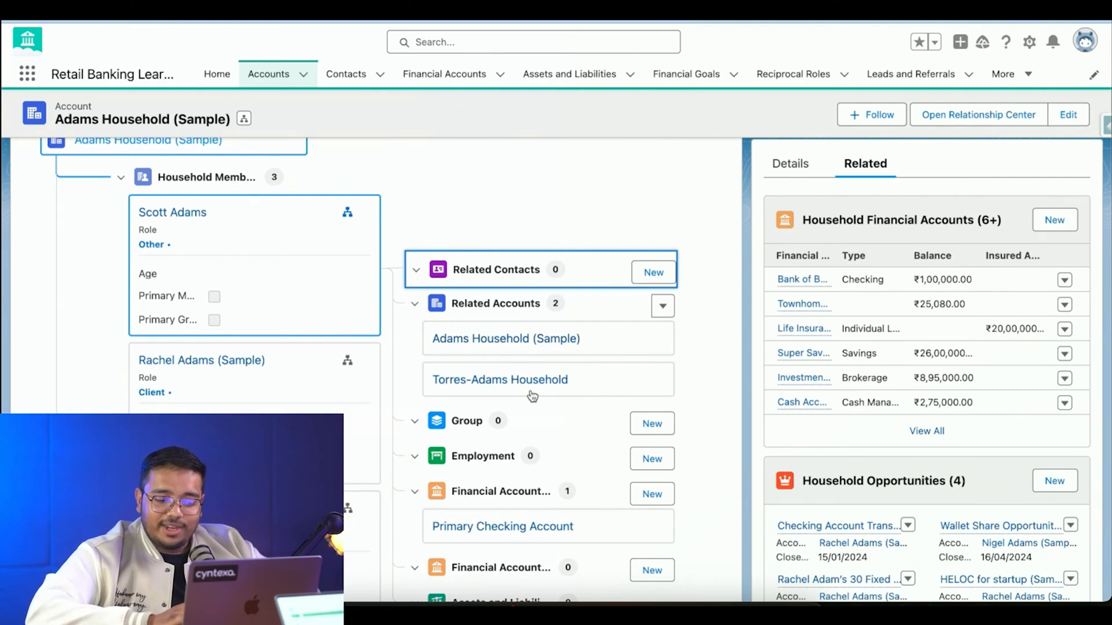
scroll("down", 3)
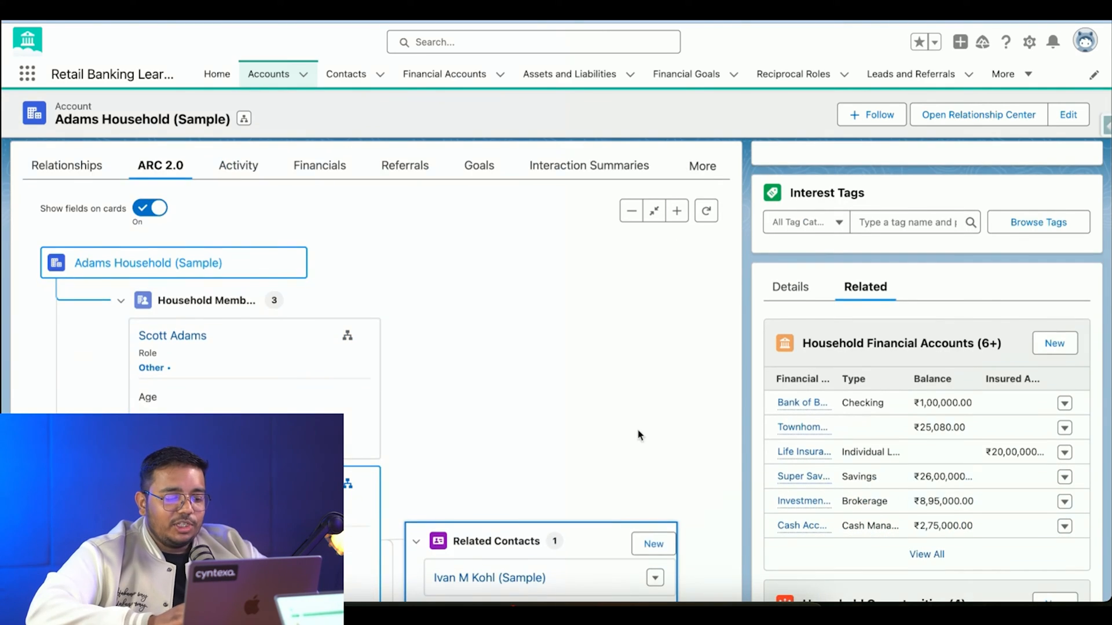
scroll("down", 3)
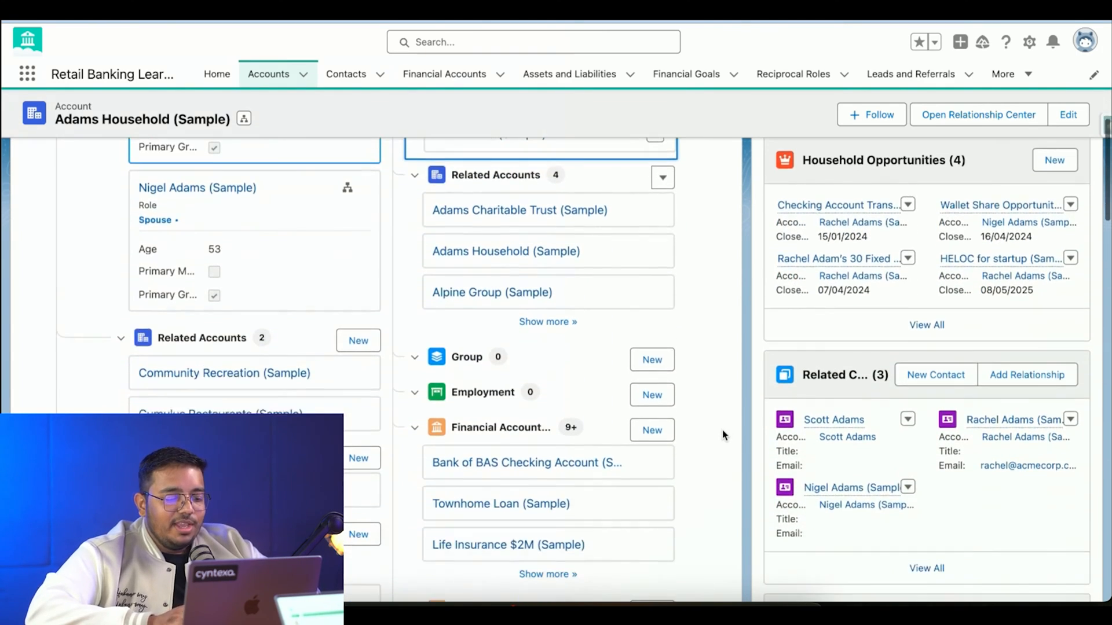
scroll("down", 3)
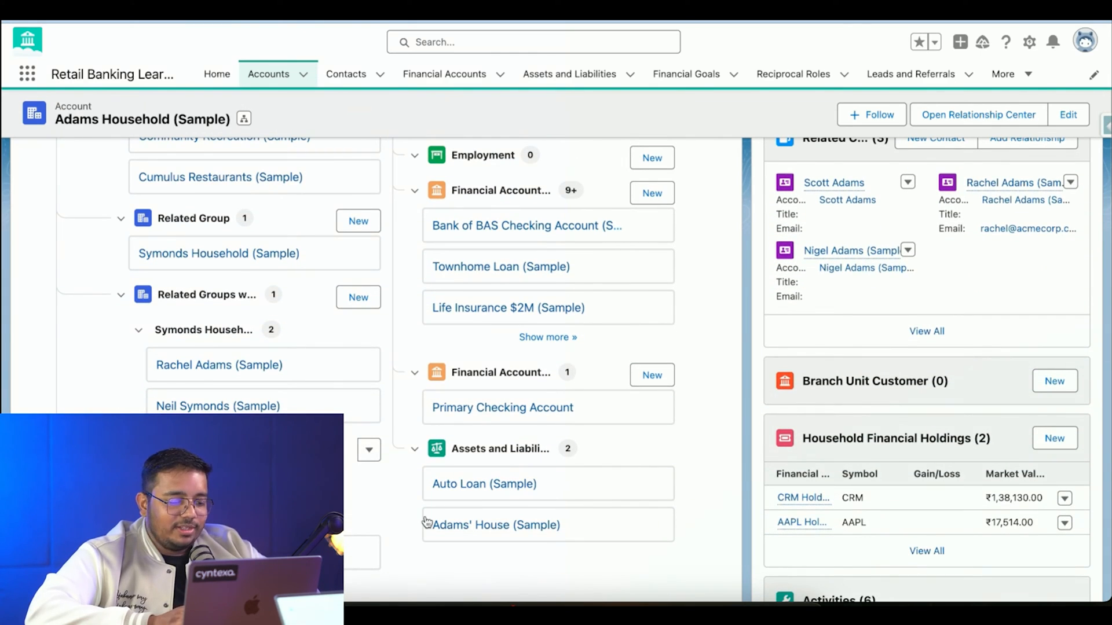
scroll("up", 3)
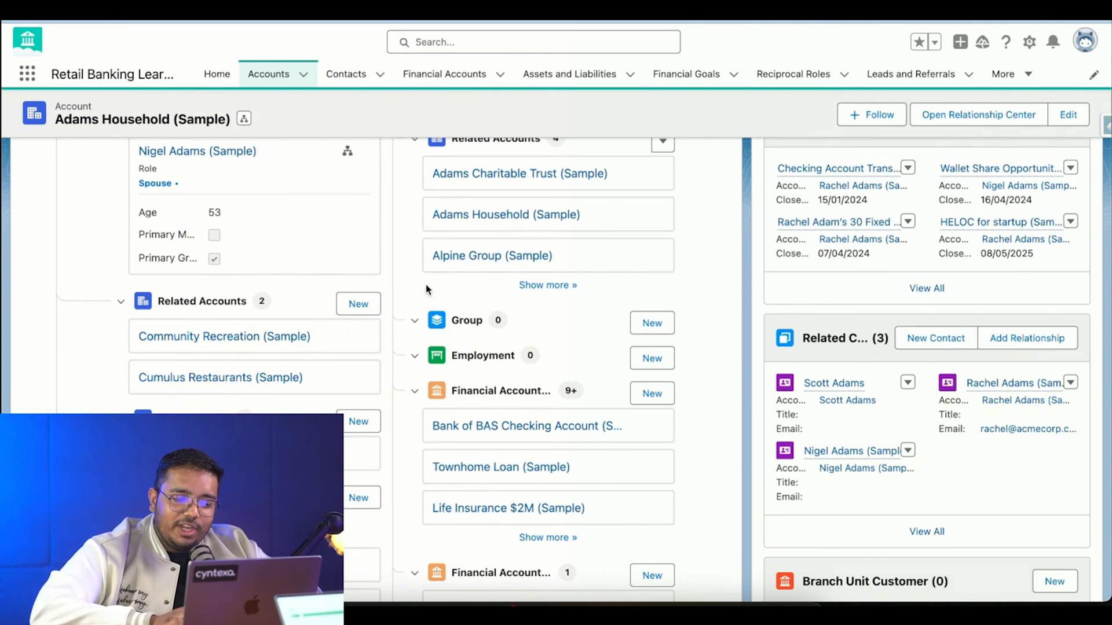
mouse_move(643, 438)
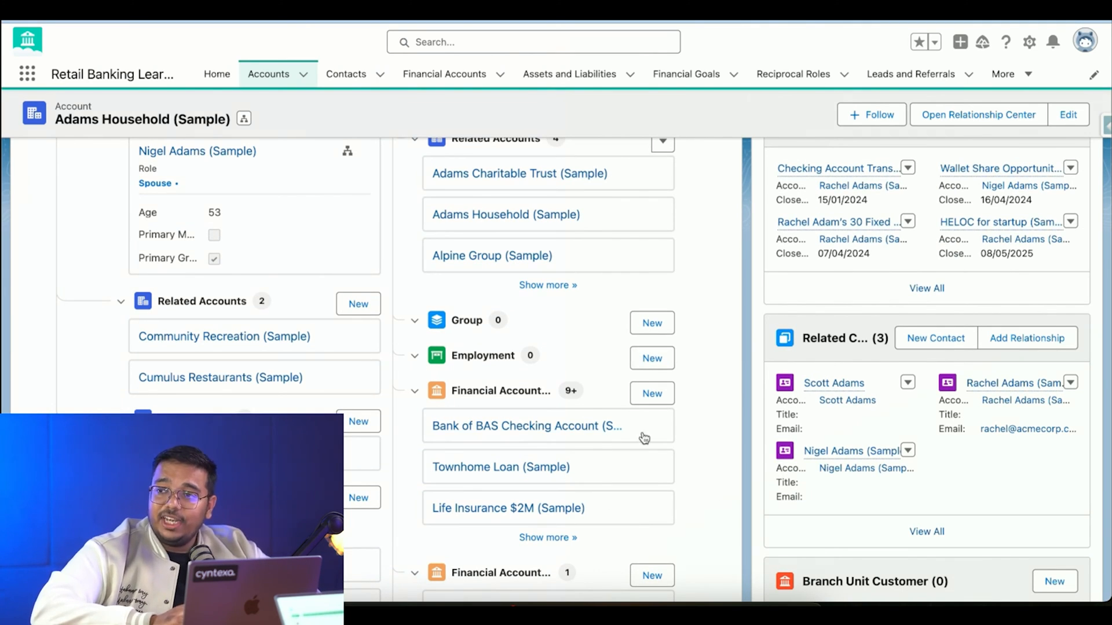
mouse_move(567, 425)
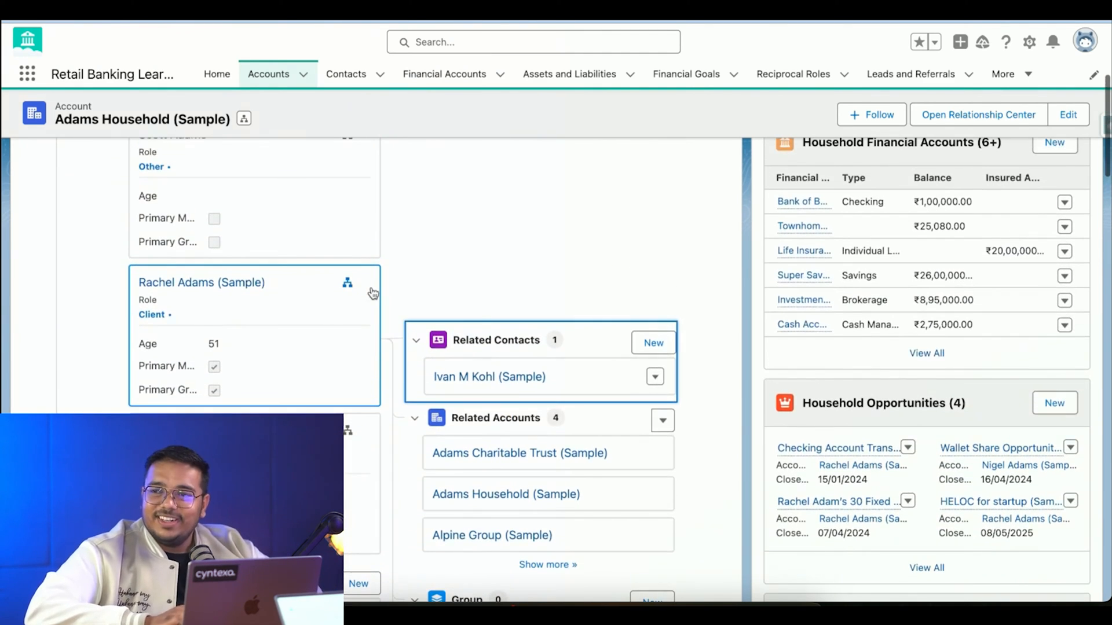
scroll("up", 3)
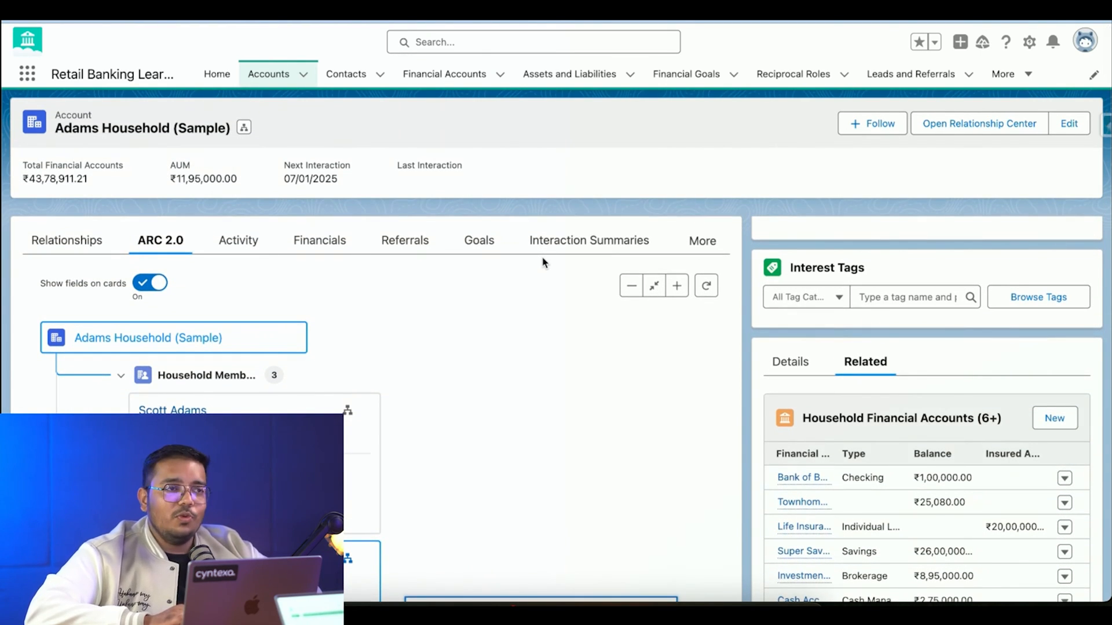
mouse_move(594, 413)
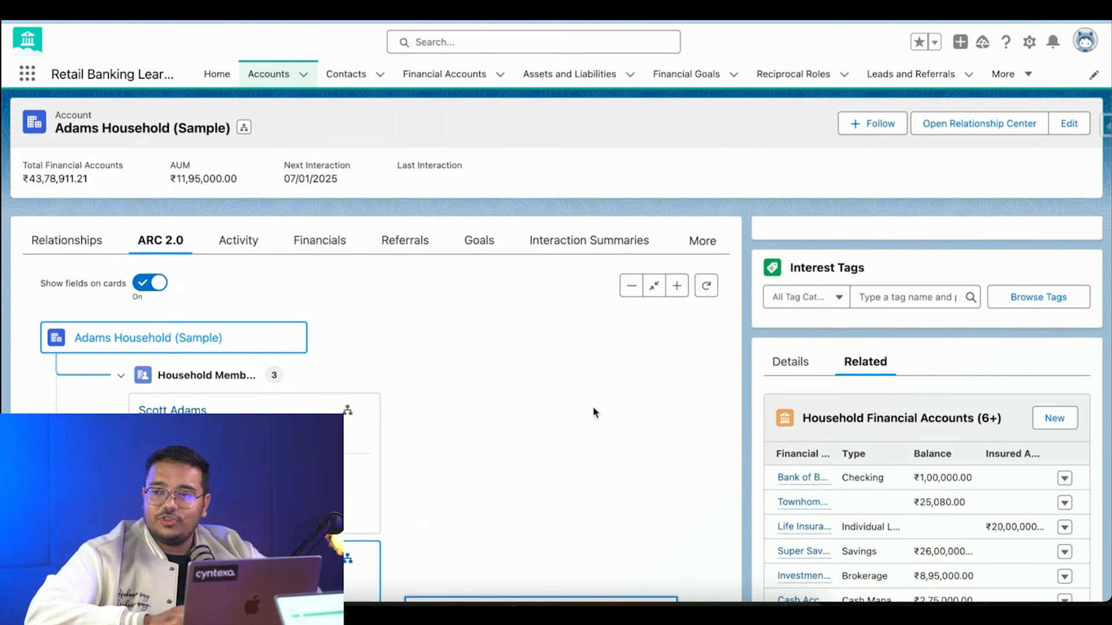
mouse_move(595, 425)
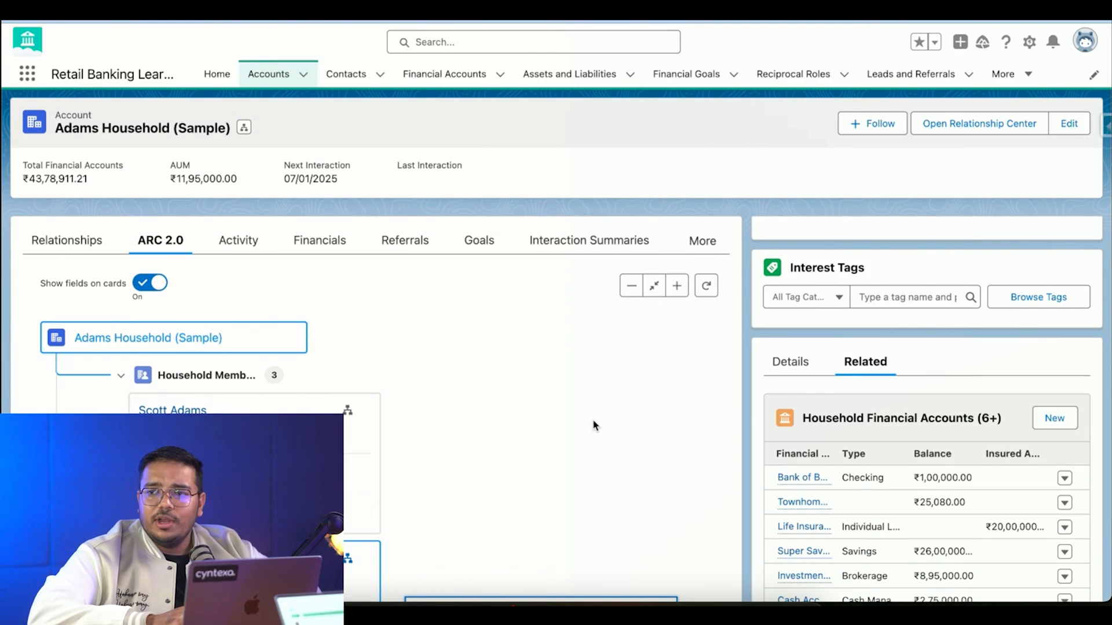